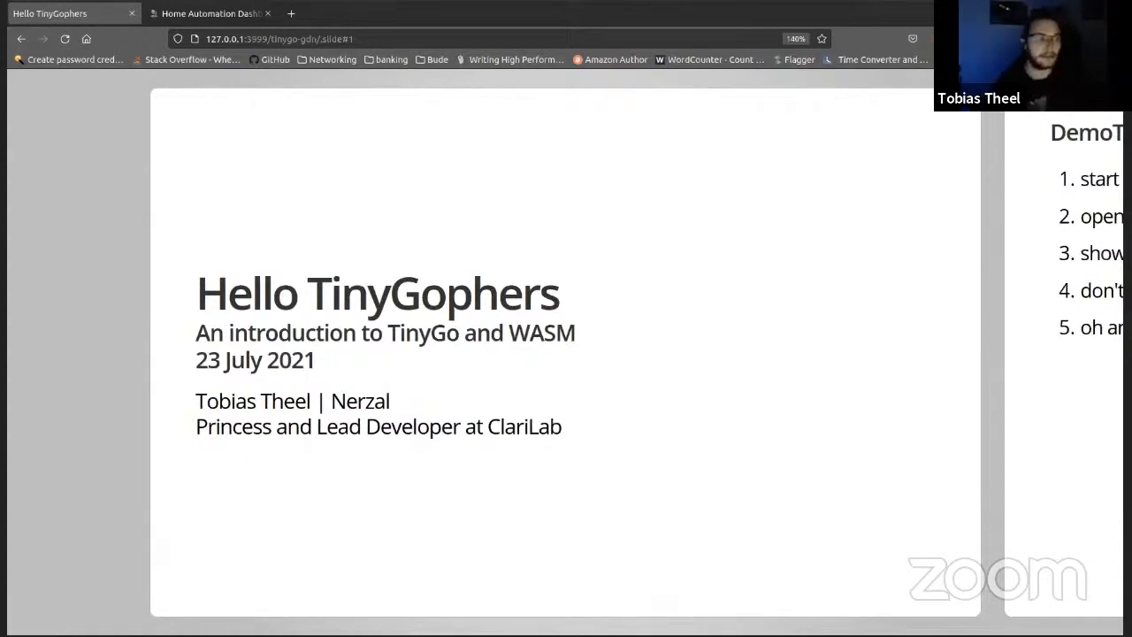
{"action": "mouse_move", "coordinate": [238, 206]}
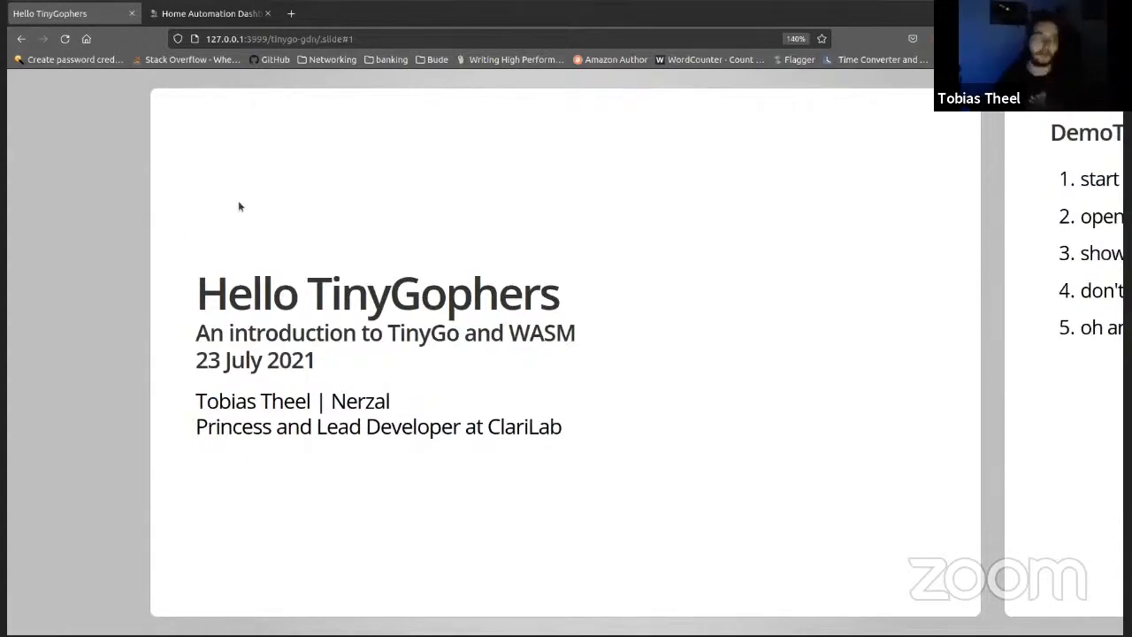
{"action": "mouse_move", "coordinate": [285, 204]}
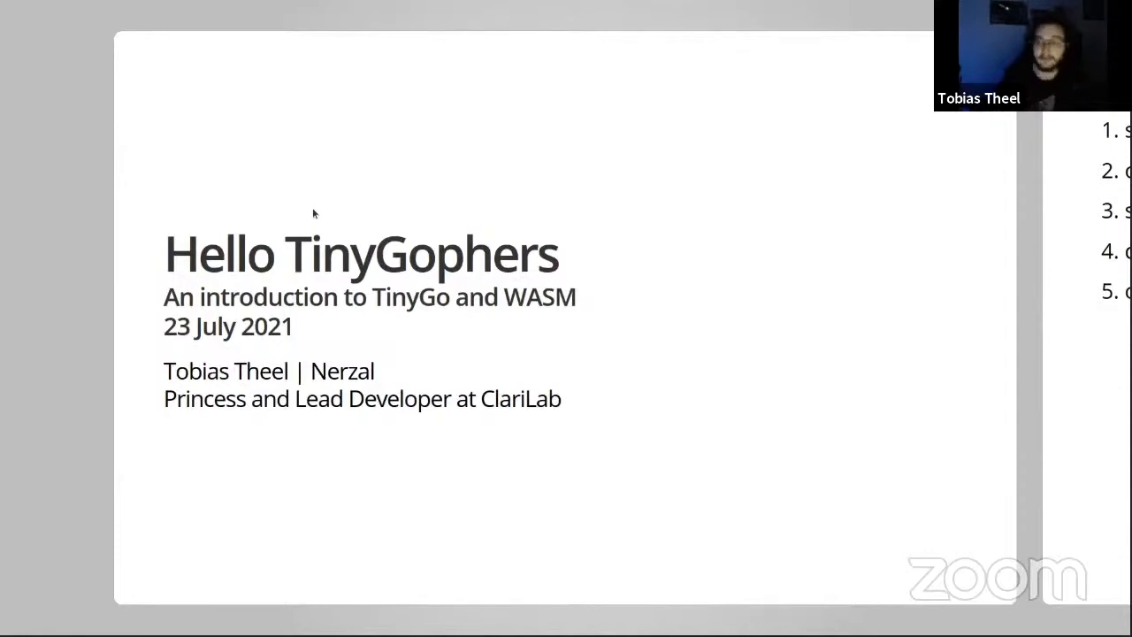
- Advance from the Hello TinyGophers title slide to the DemoTime checklist slide
{"action": "key", "text": "Right"}
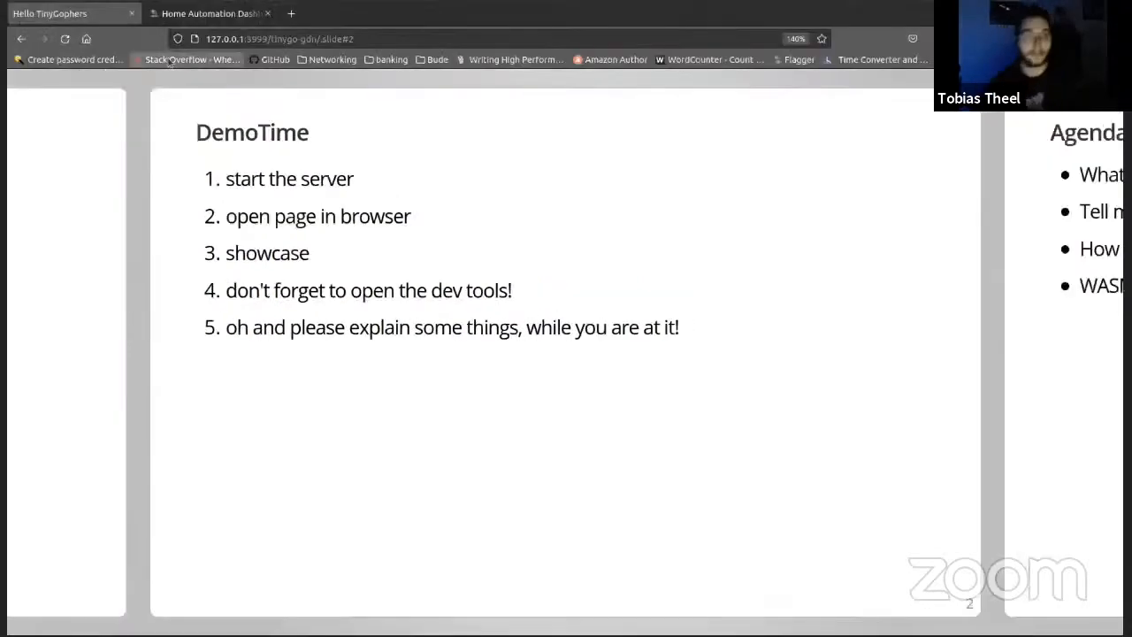
- On the dashboard tab, cycle Bedroom Lights through stop, blink, off and blink, ending stopped
{"action": "left_click", "coordinate": [210, 13]}
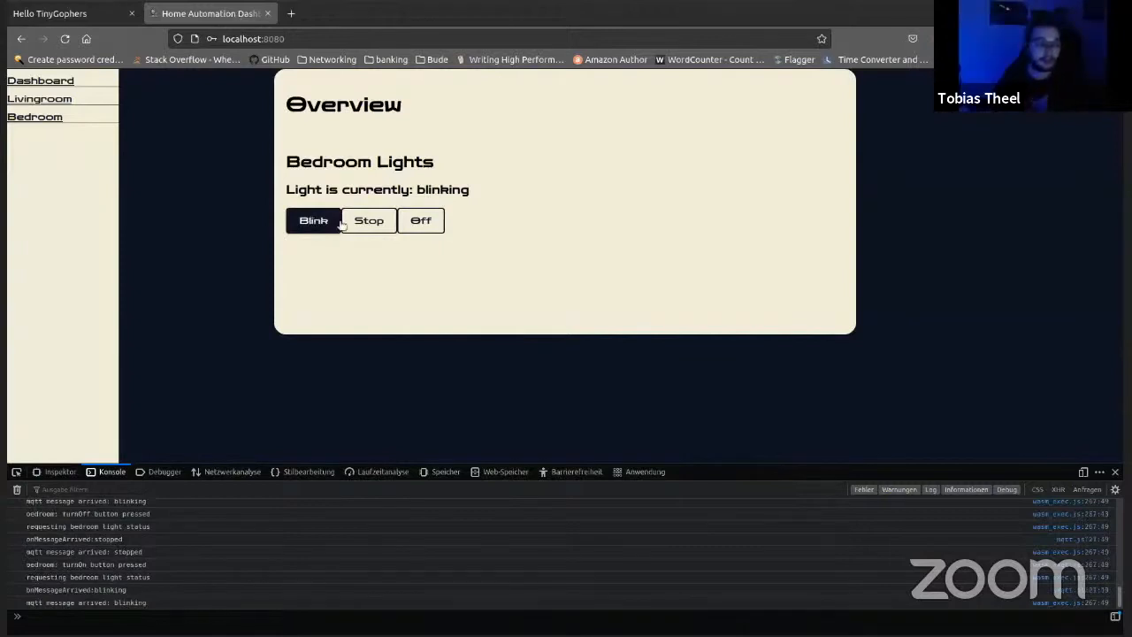
{"action": "left_click", "coordinate": [369, 220]}
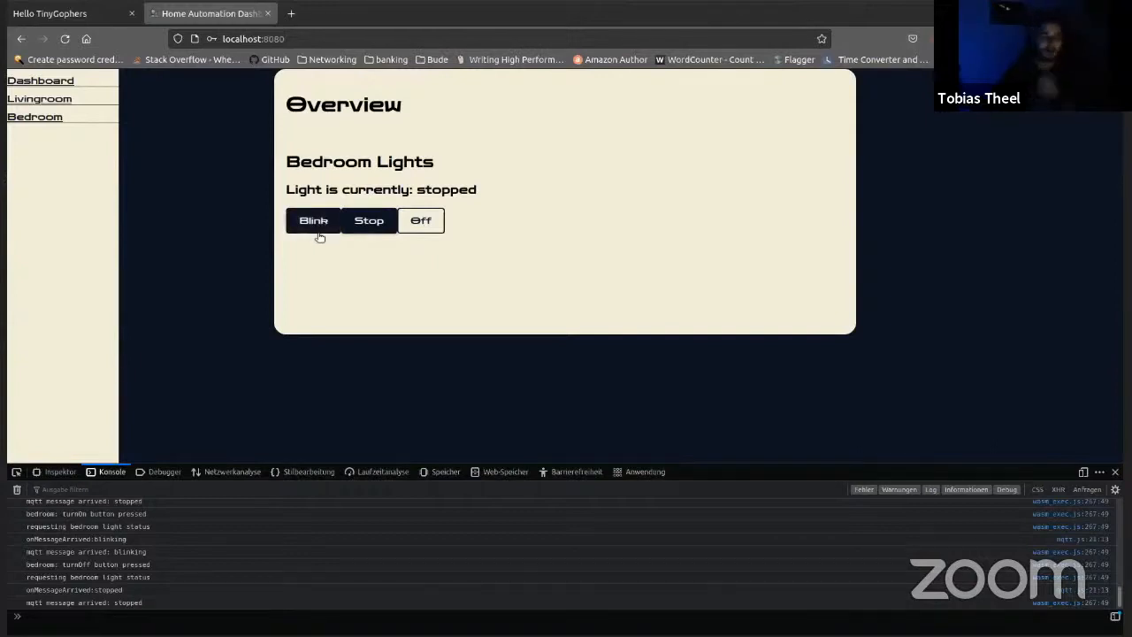
{"action": "left_click", "coordinate": [369, 220]}
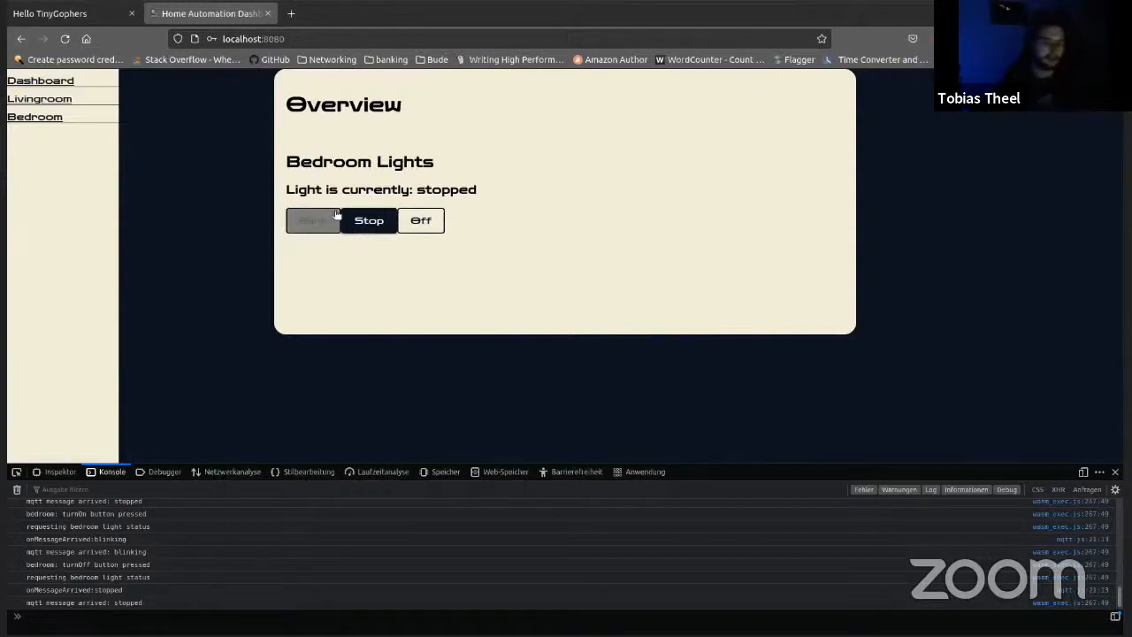
{"action": "left_click", "coordinate": [312, 221]}
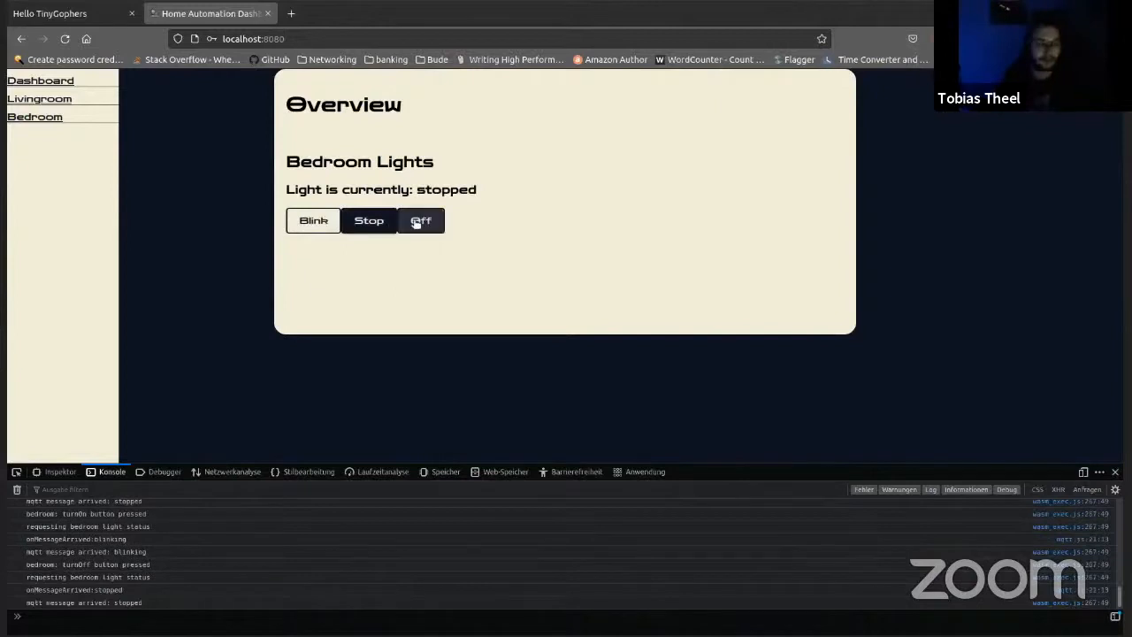
{"action": "left_click", "coordinate": [421, 221]}
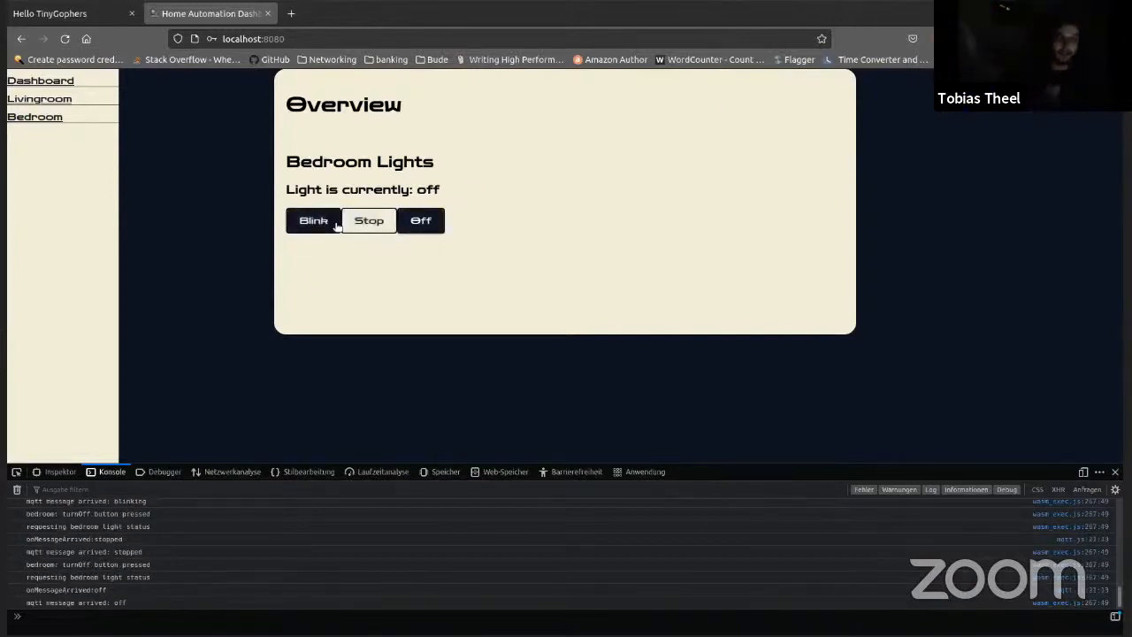
{"action": "left_click", "coordinate": [313, 221]}
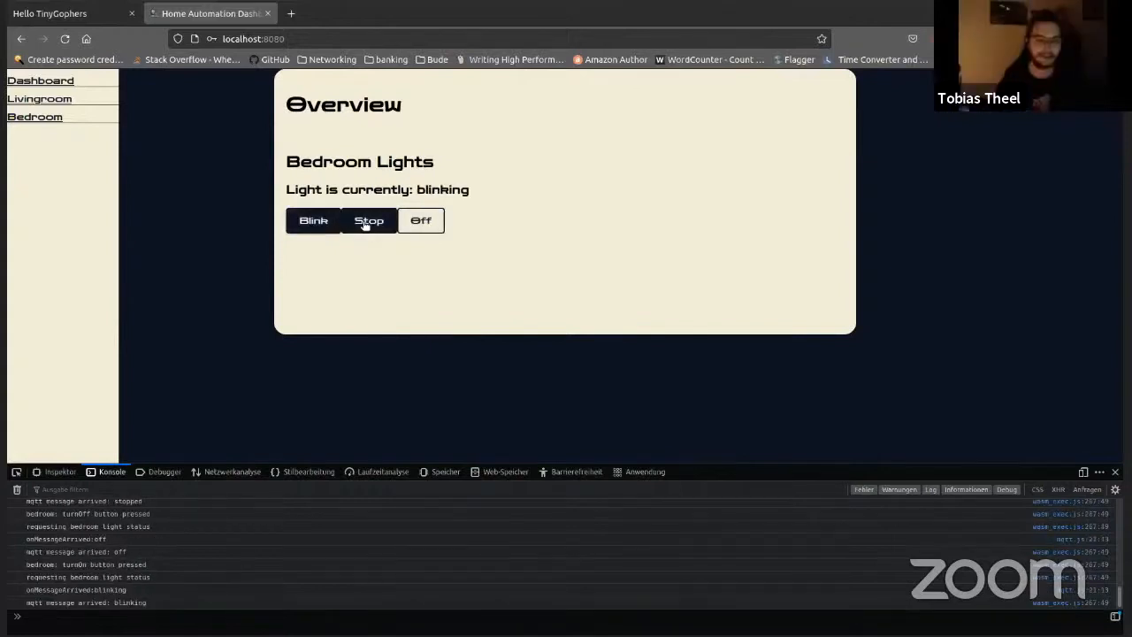
{"action": "left_click", "coordinate": [368, 221]}
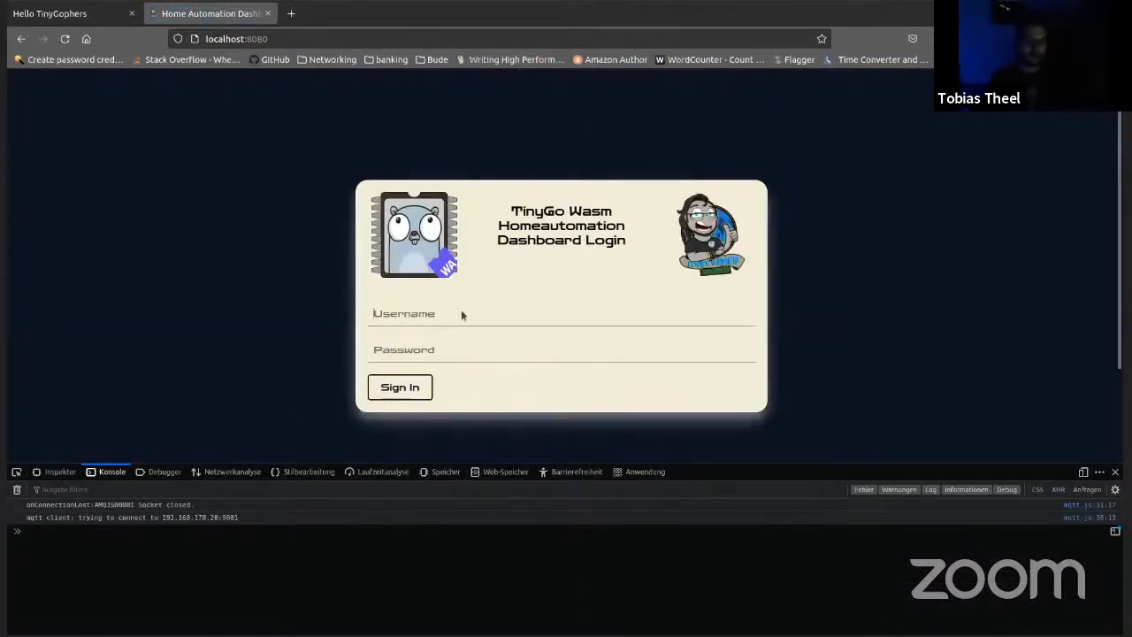
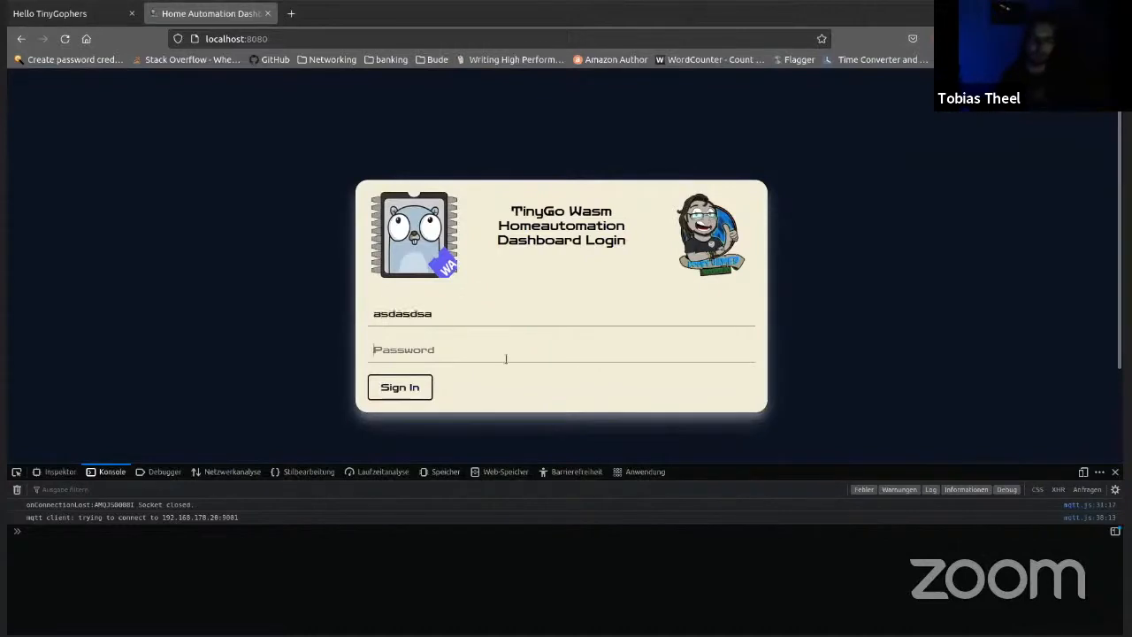
{"action": "left_click", "coordinate": [400, 388]}
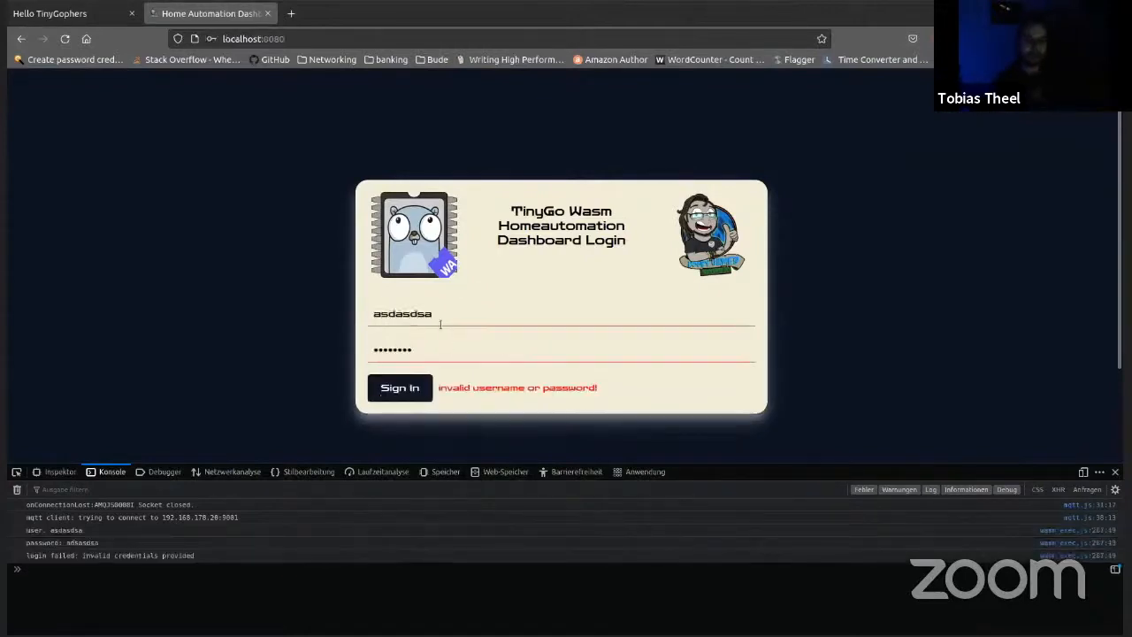
{"action": "type", "text": "Nerzal"}
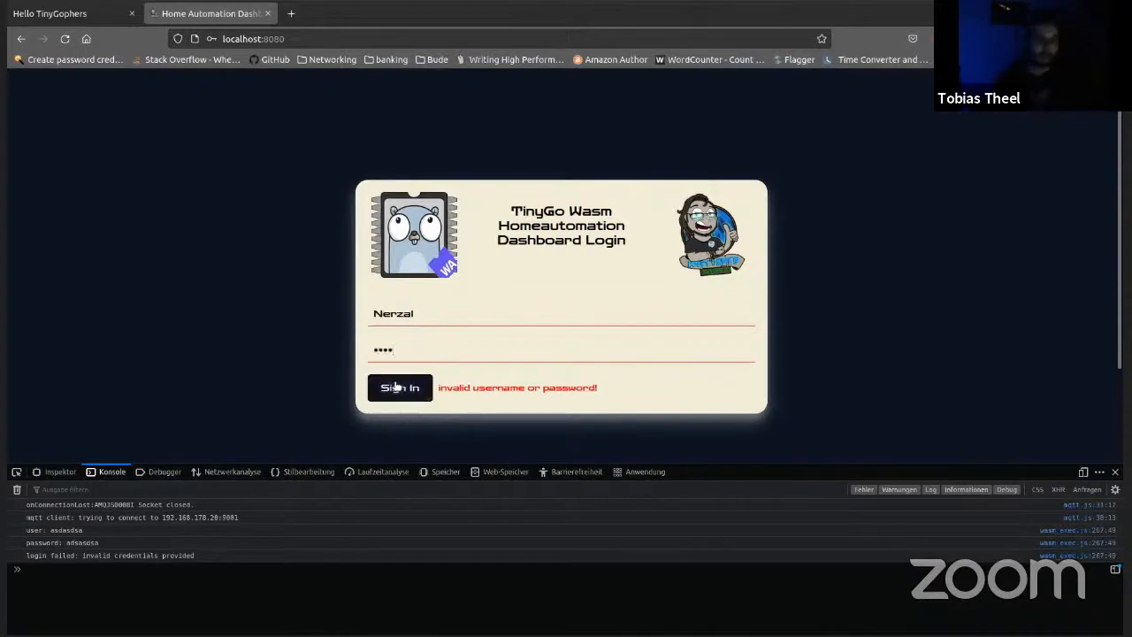
{"action": "left_click", "coordinate": [400, 387]}
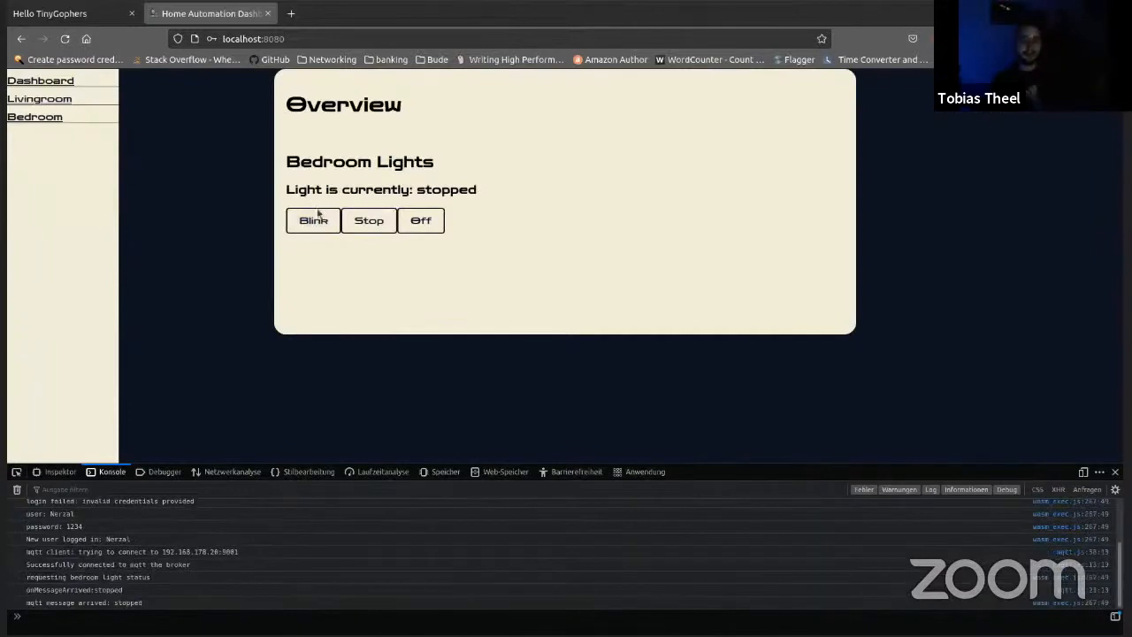
{"action": "mouse_move", "coordinate": [573, 366]}
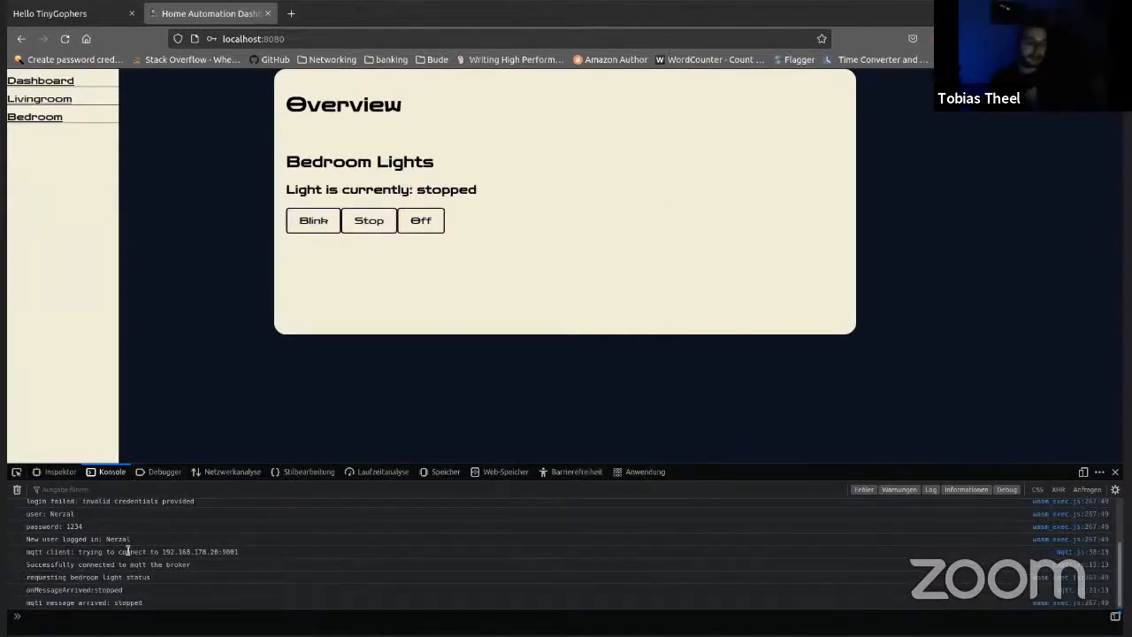
- Set the bedroom light blinking, stop it, blink it again, and stop it
{"action": "left_click", "coordinate": [312, 220]}
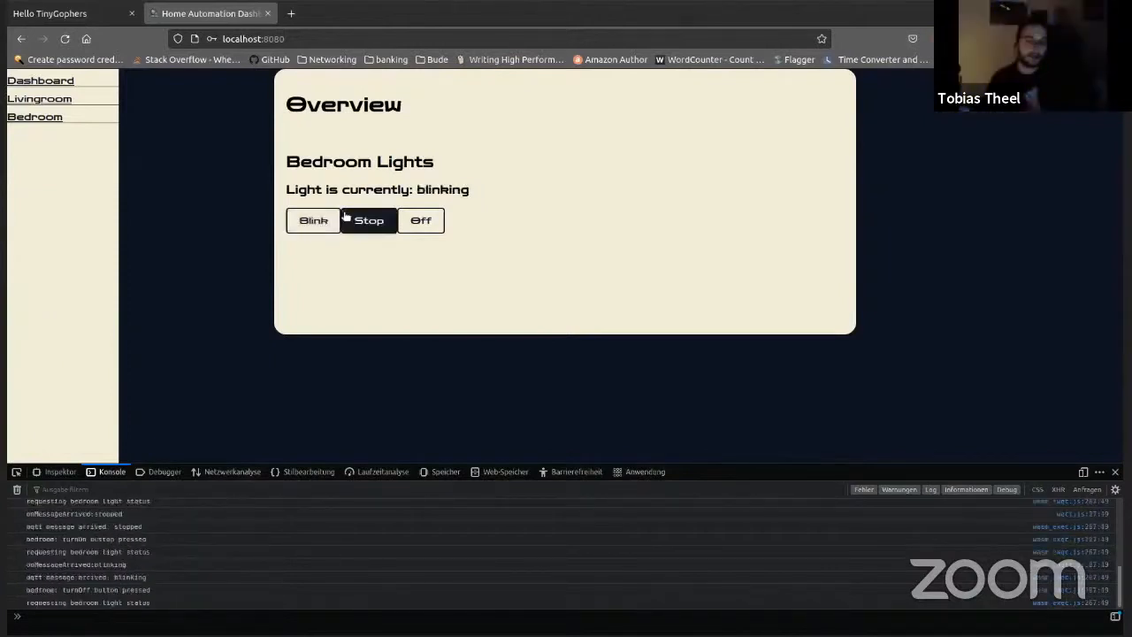
{"action": "left_click", "coordinate": [369, 220]}
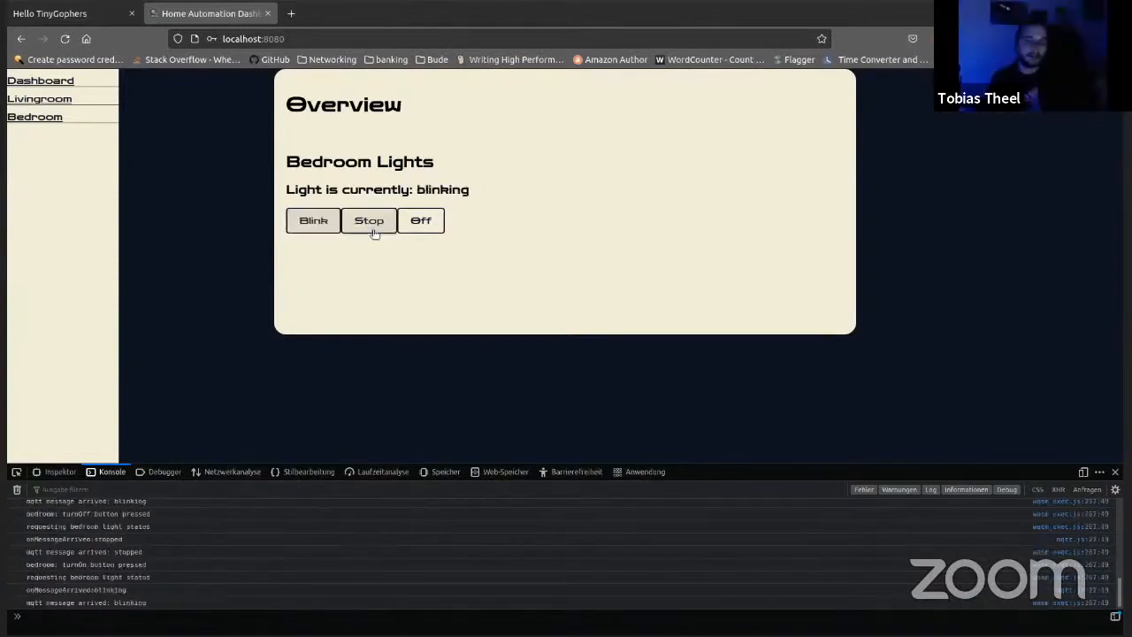
{"action": "left_click", "coordinate": [313, 221]}
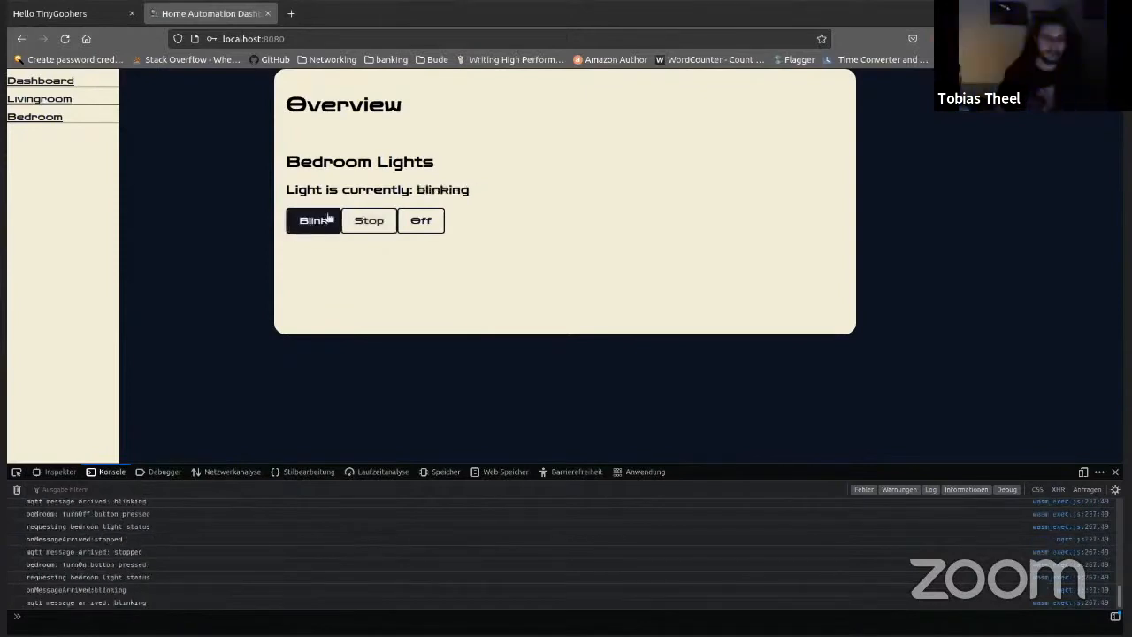
{"action": "left_click", "coordinate": [368, 220]}
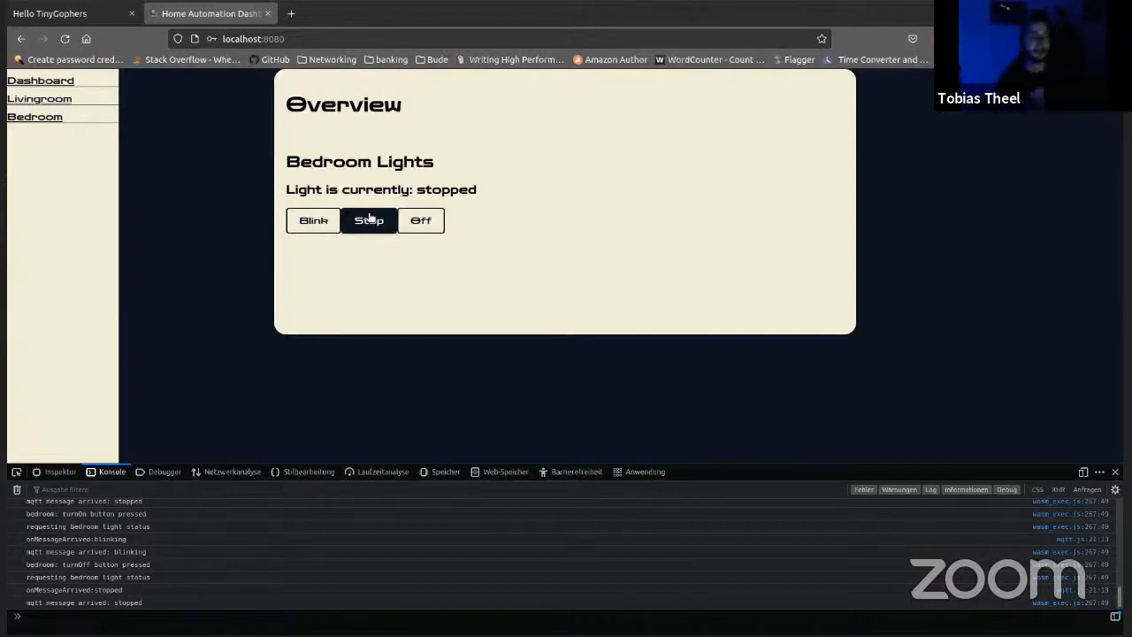
{"action": "mouse_move", "coordinate": [417, 220]}
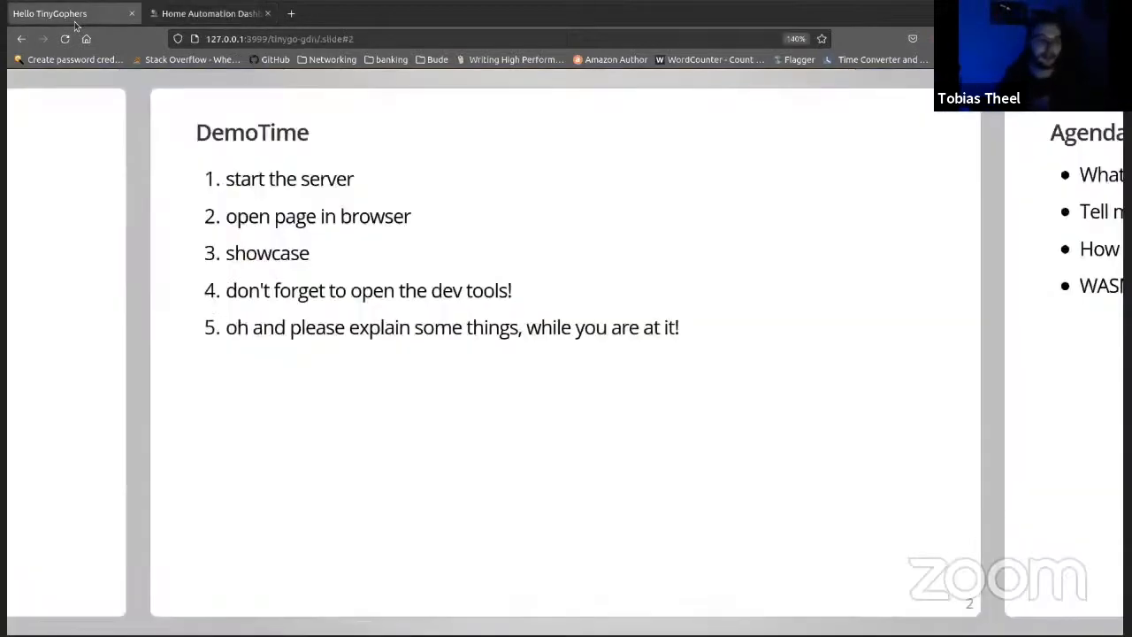
{"action": "mouse_move", "coordinate": [433, 221]}
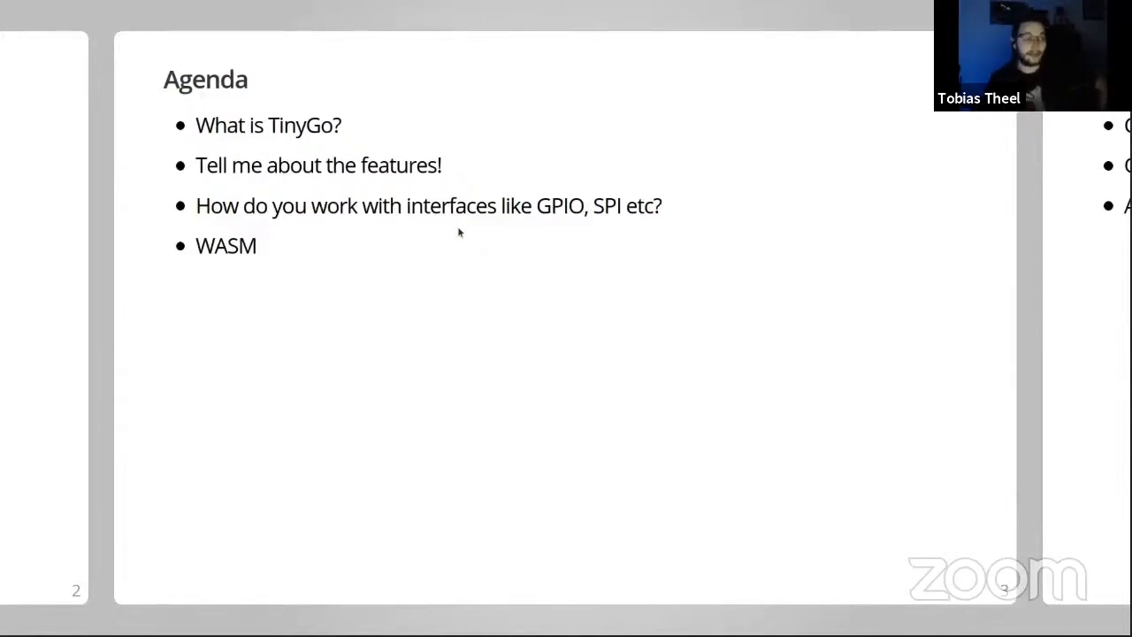
- Advance to the Some numbers slide: 62 boards and 65 devices supported
{"action": "key", "text": "Right"}
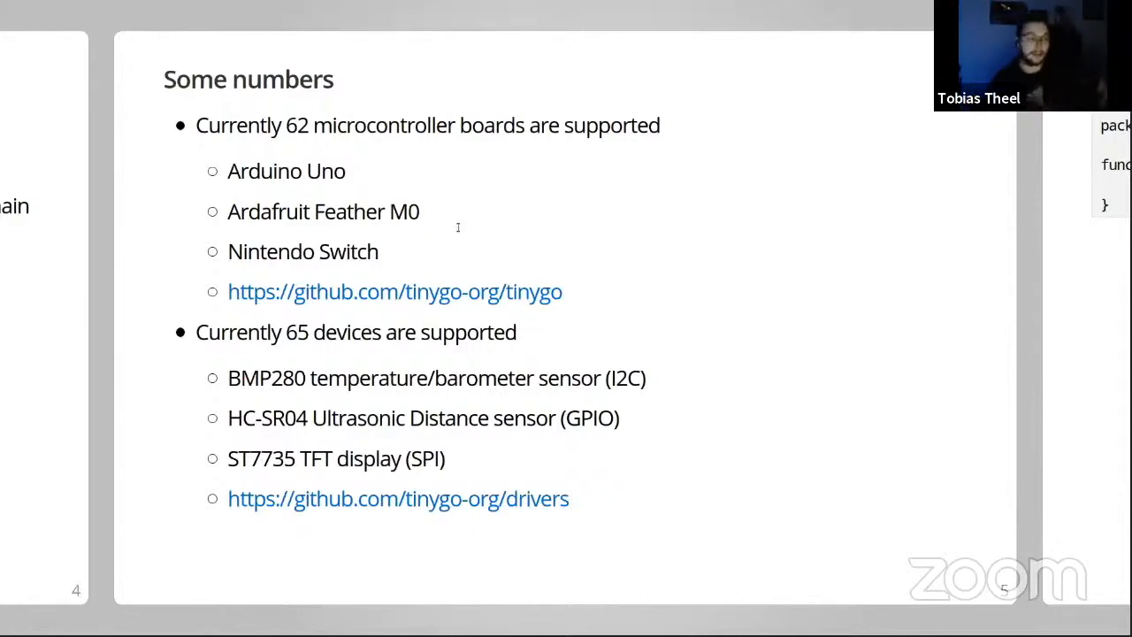
- Advance to the Code Size slide showing the Hello World Go program
{"action": "key", "text": "Right"}
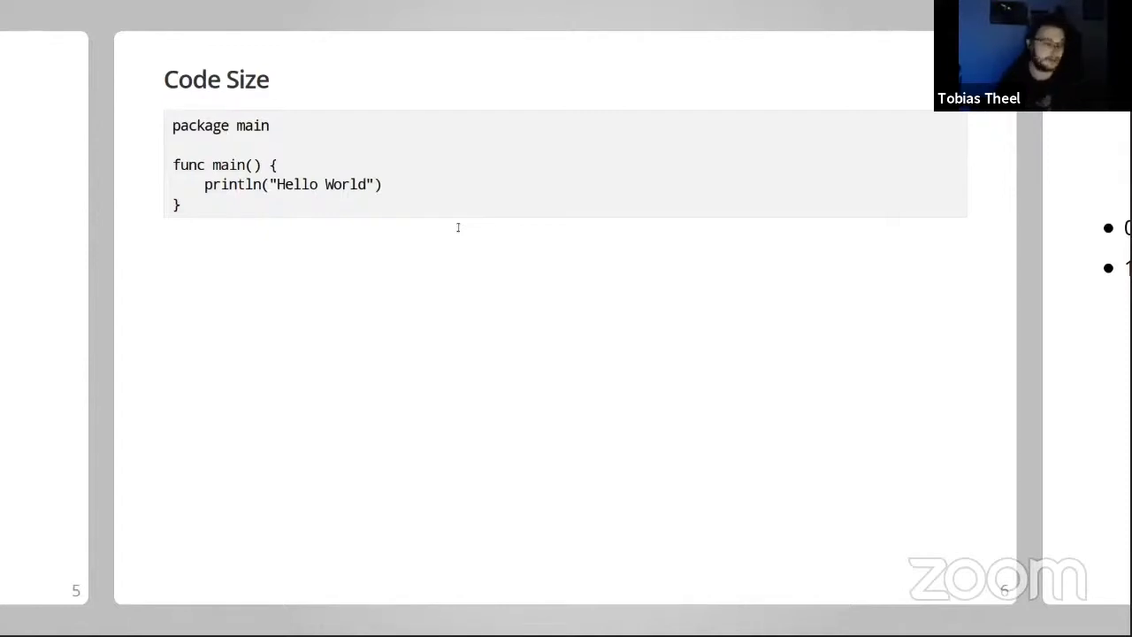
- Advance to Code Size #2, comparing 0.04 MB TinyGo with 1.21 MB Go
{"action": "key", "text": "Right"}
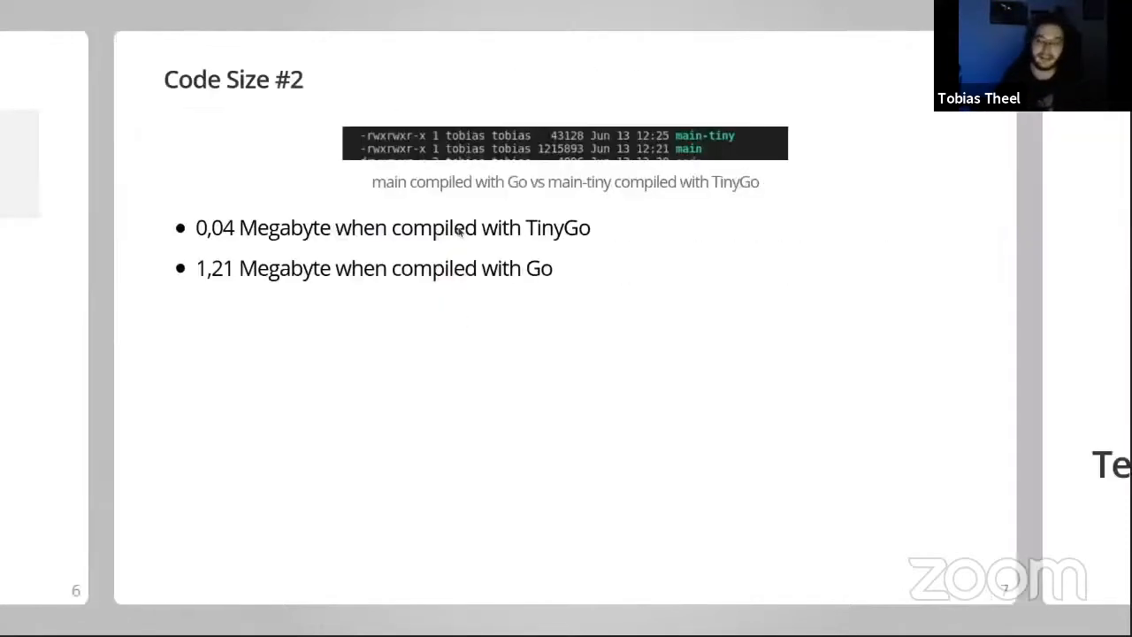
{"action": "mouse_move", "coordinate": [404, 249]}
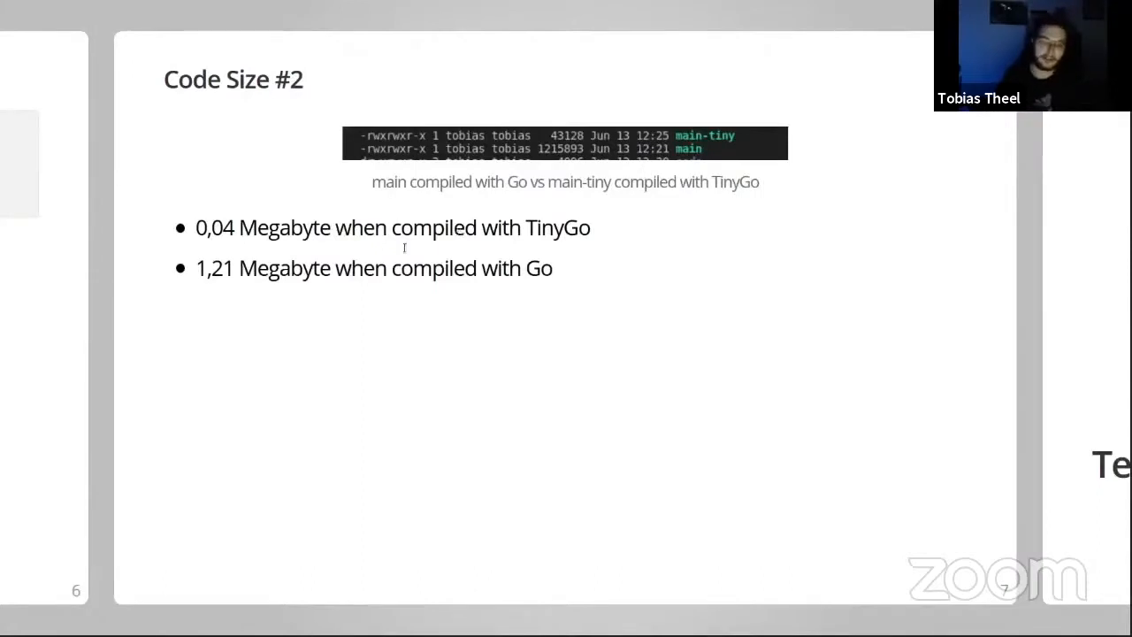
{"action": "mouse_move", "coordinate": [254, 295]}
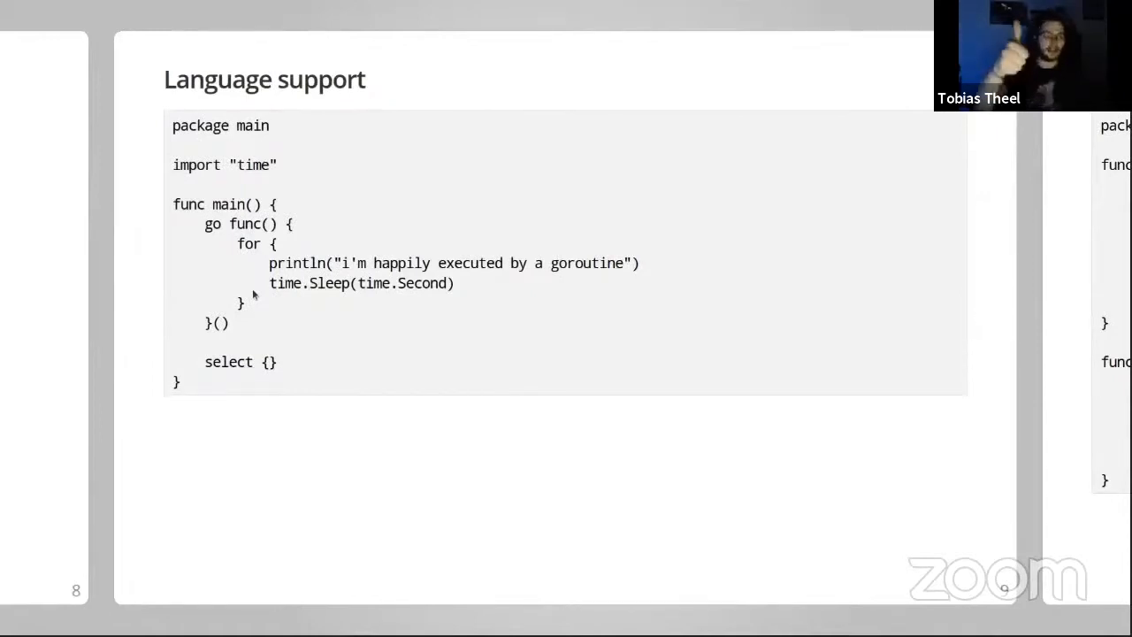
- Advance past Language support and So? to the What is not working? slide
{"action": "key", "text": "Right"}
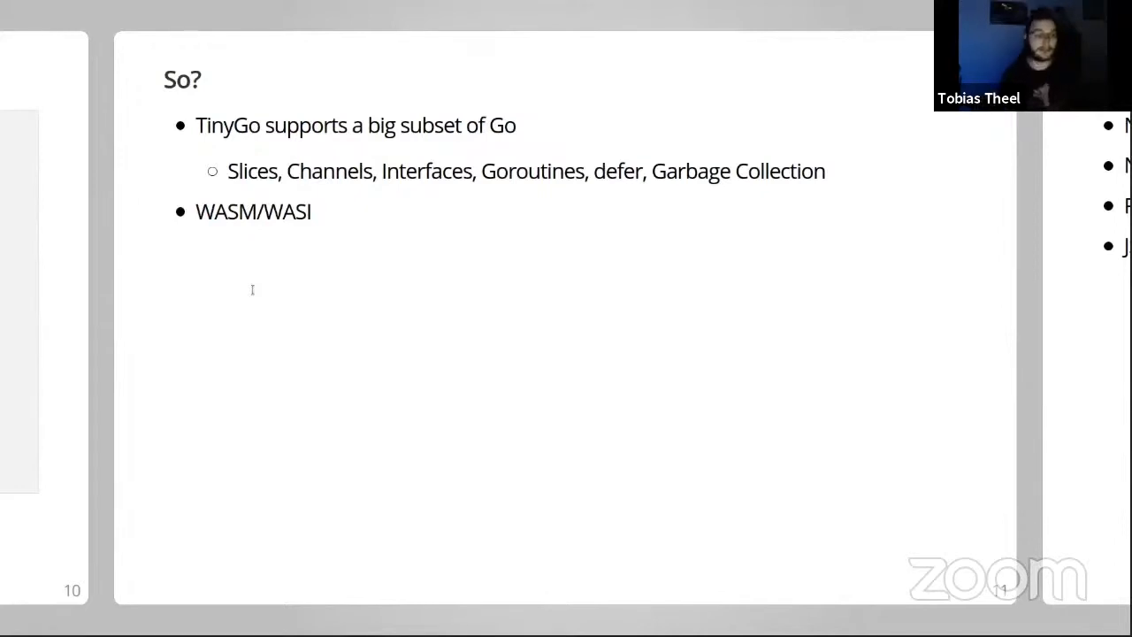
{"action": "key", "text": "Right"}
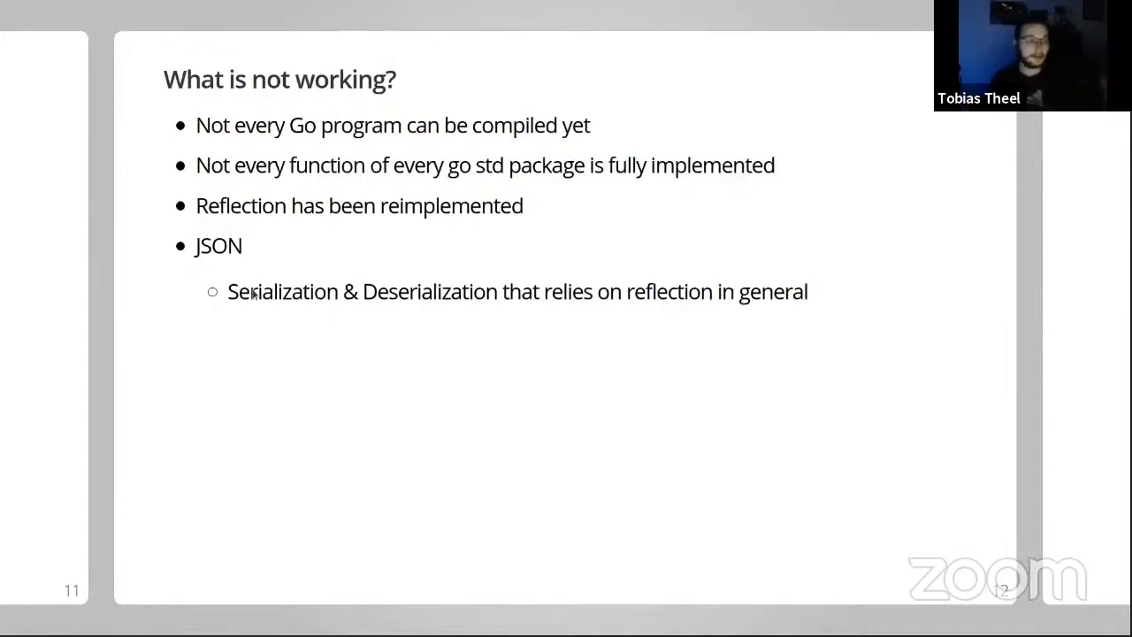
- Advance past the microcontroller support slide to the GPIO/SPI interfaces section slide
{"action": "key", "text": "Right"}
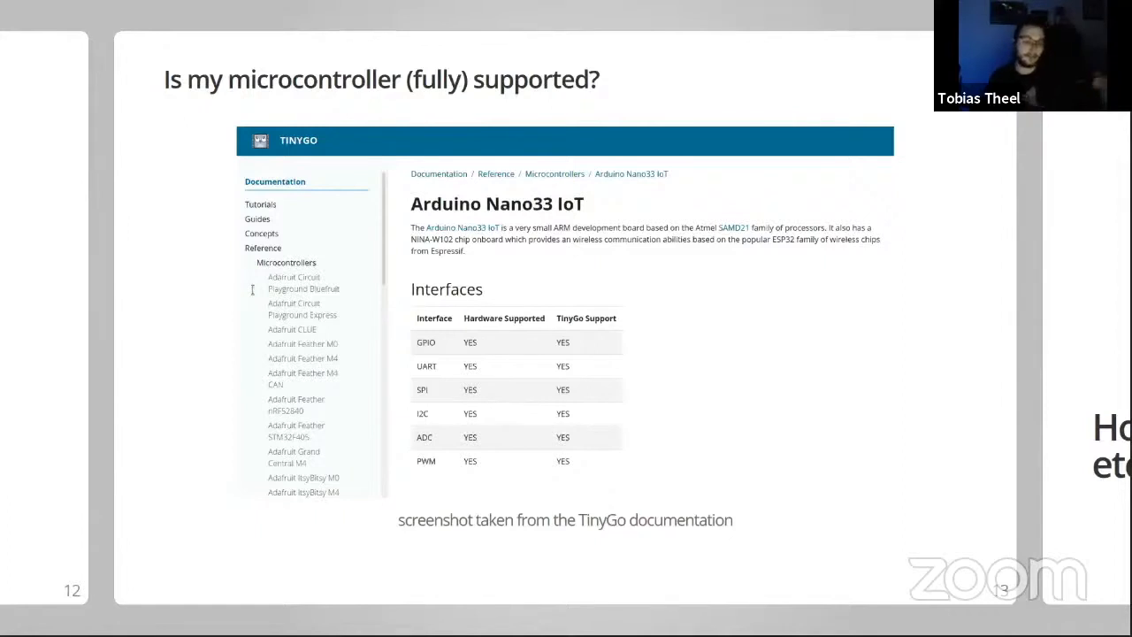
{"action": "mouse_move", "coordinate": [323, 267]}
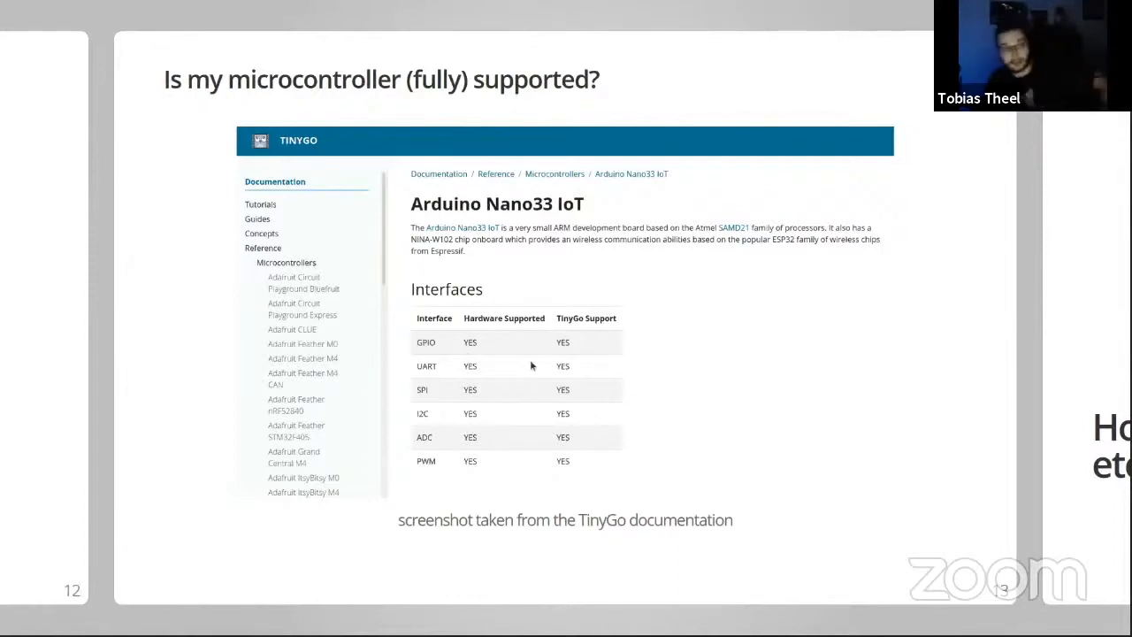
{"action": "mouse_move", "coordinate": [436, 315]}
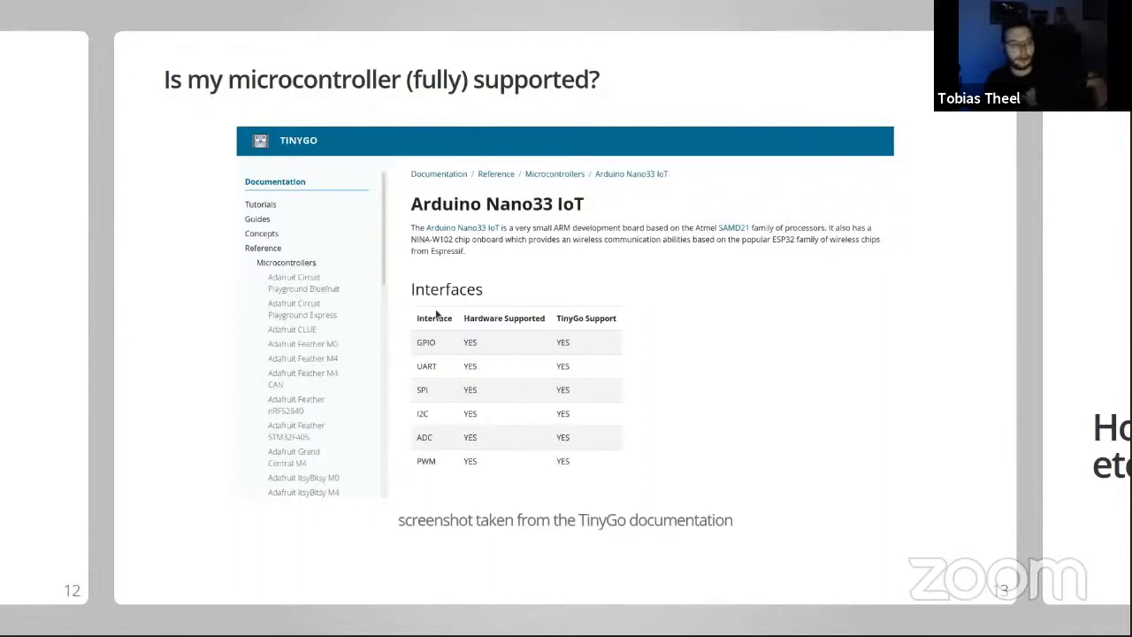
{"action": "key", "text": "Right"}
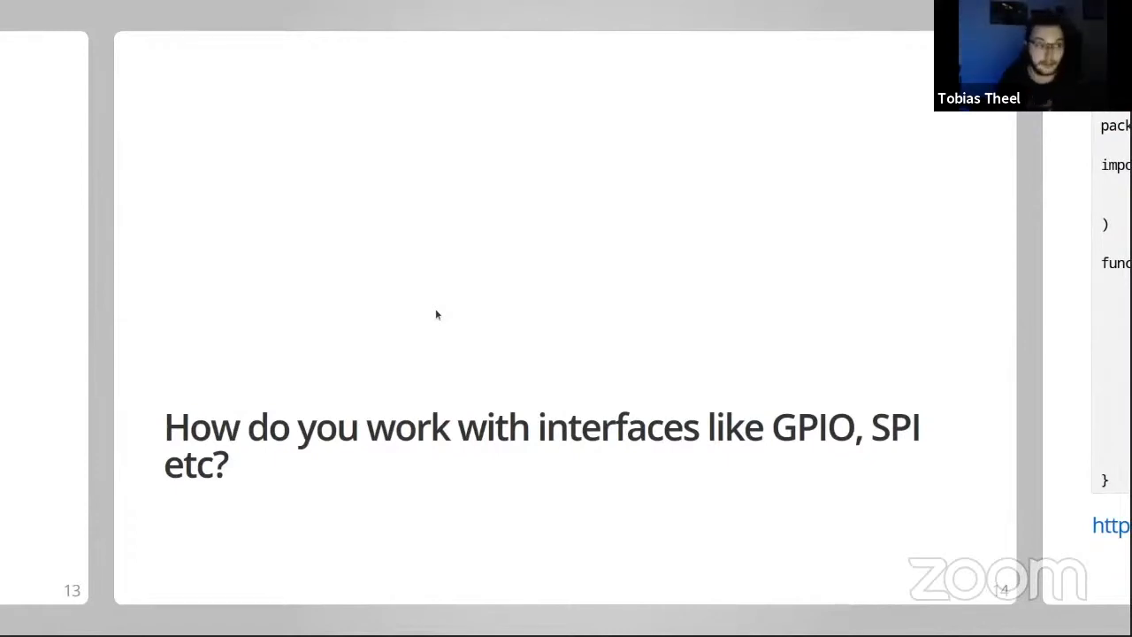
- Advance to the Blinky code slide and double-click on its content
{"action": "key", "text": "Right"}
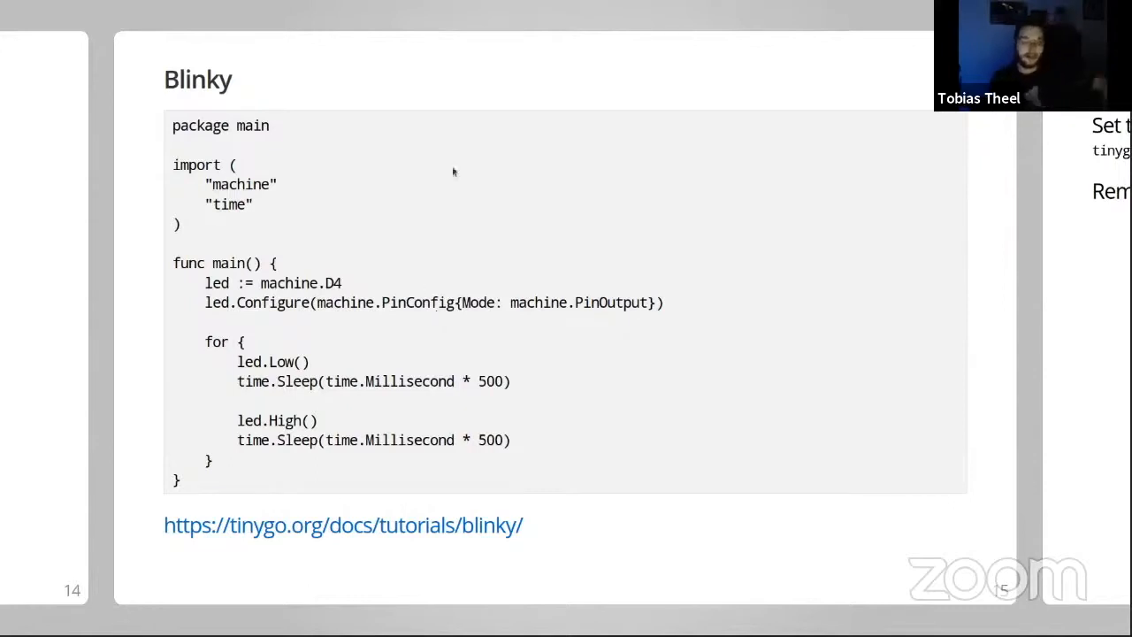
{"action": "mouse_move", "coordinate": [199, 155]}
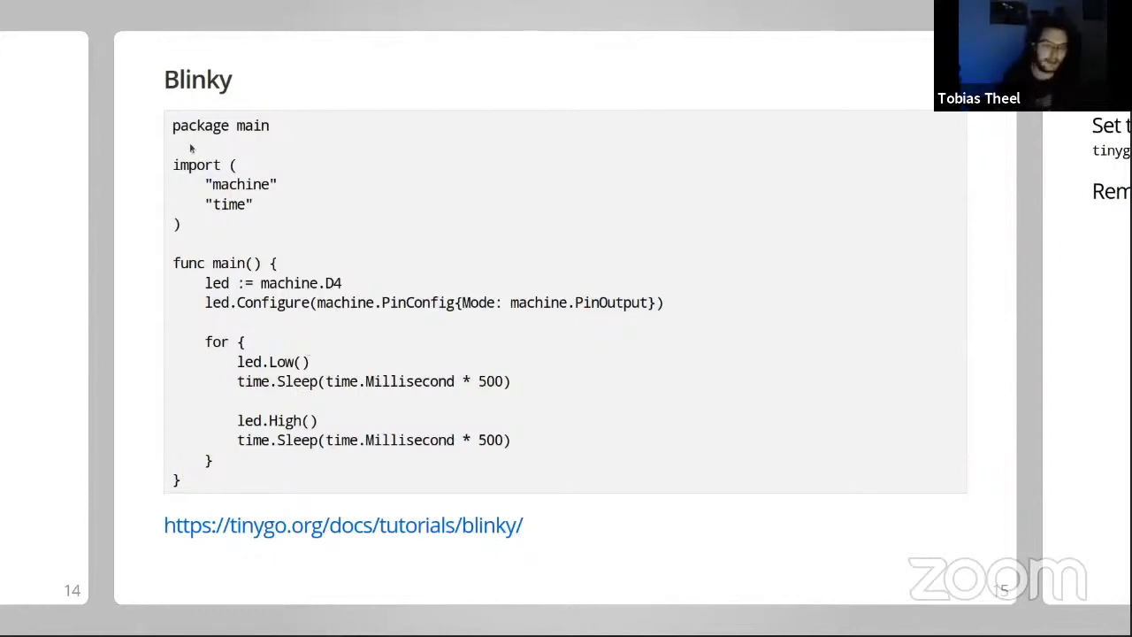
{"action": "double_click", "coordinate": [240, 184]}
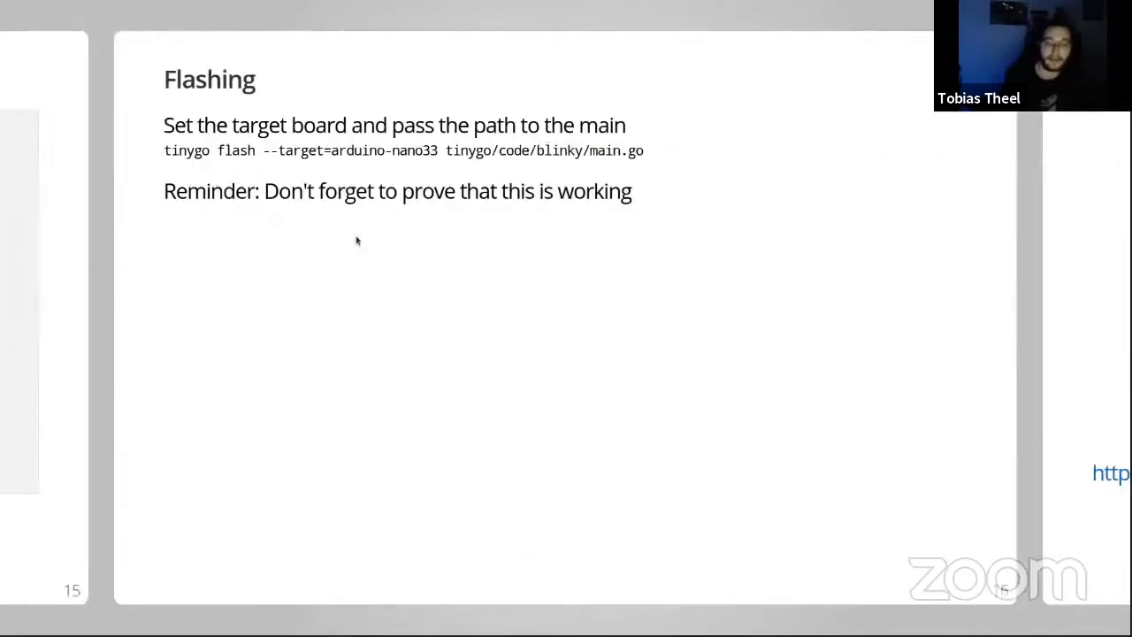
- Advance past the Flashing slide to The TinyGo Playground slide with play.tinygo.org
{"action": "key", "text": "Right"}
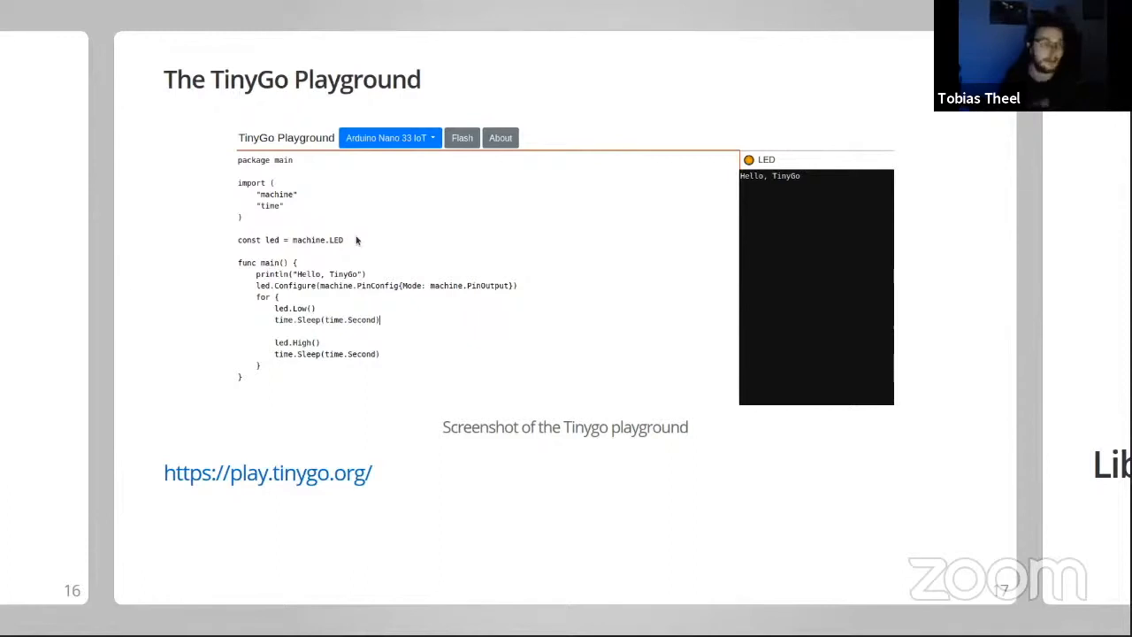
{"action": "mouse_move", "coordinate": [344, 221]}
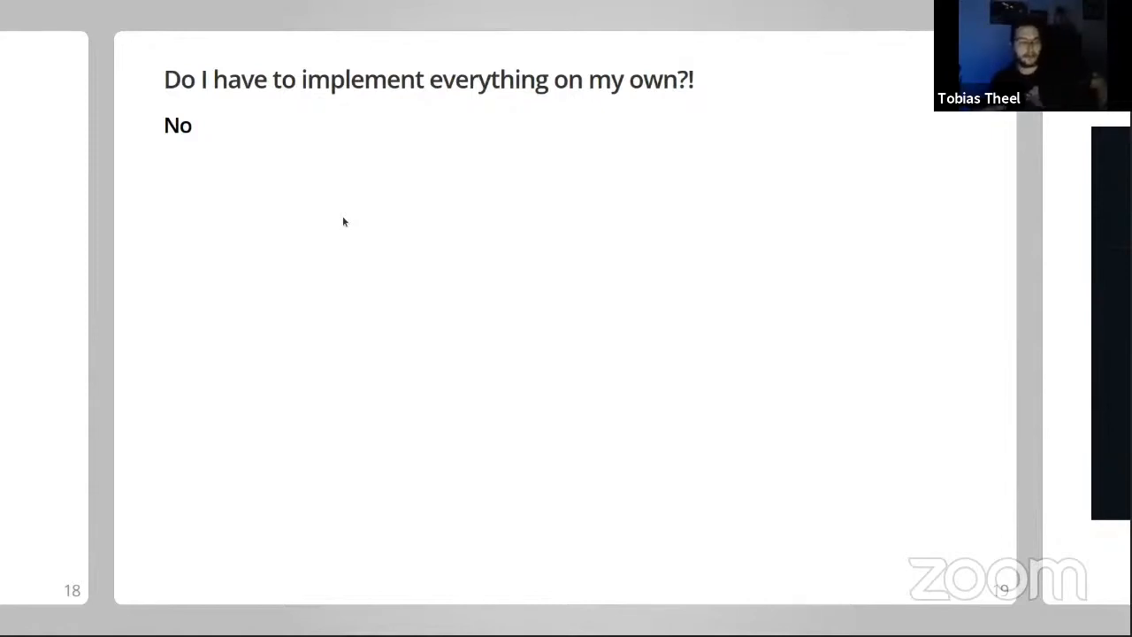
- Advance through the GitHub pinned repositories slide to the WASM section title slide
{"action": "key", "text": "Right"}
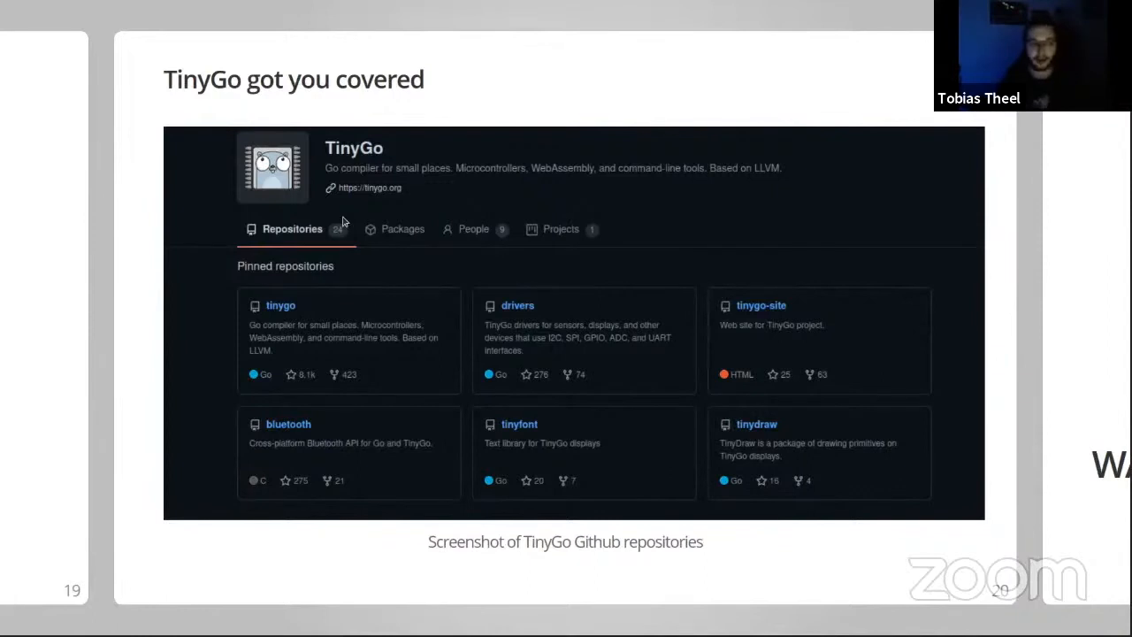
{"action": "mouse_move", "coordinate": [720, 48]}
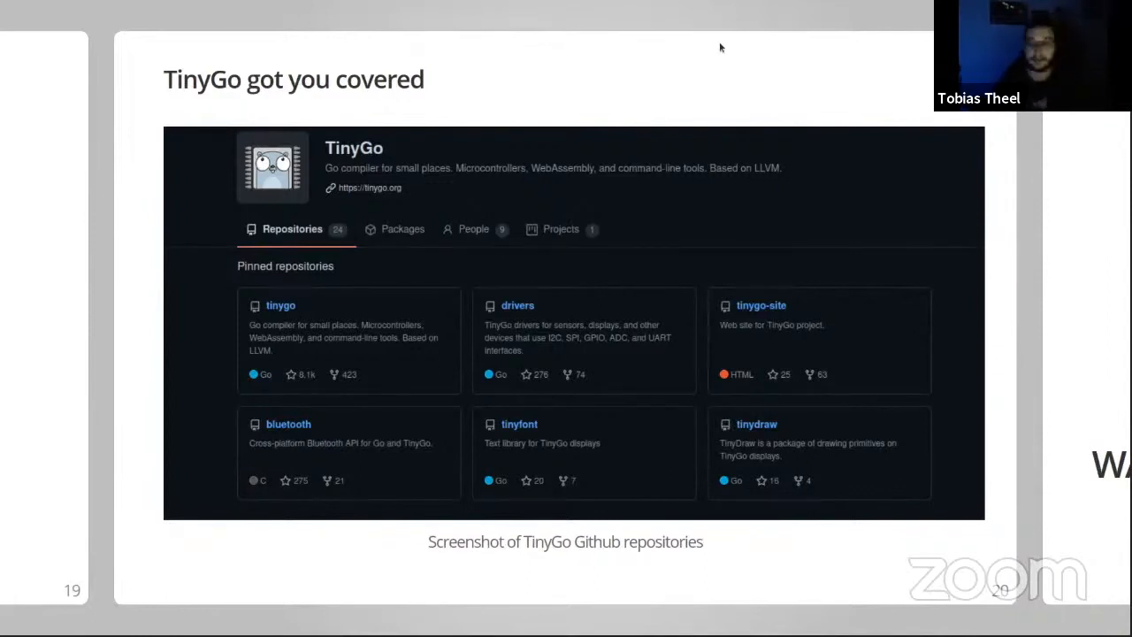
{"action": "key", "text": "Right"}
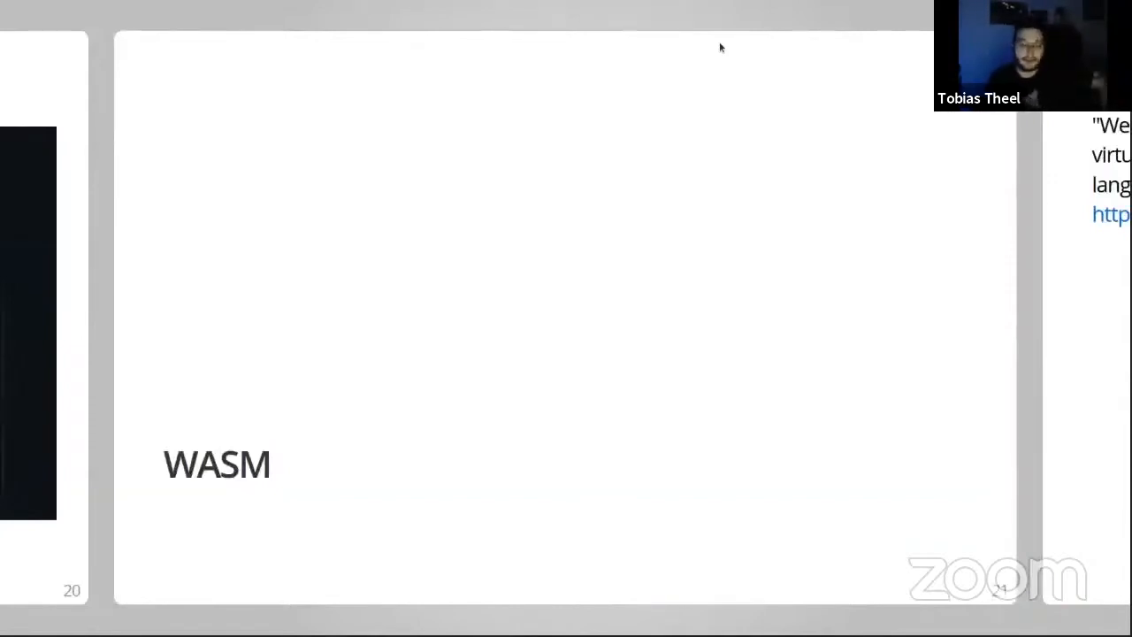
- Advance from the WASM slide to the Home automation dashboard goals slide
{"action": "key", "text": "Right"}
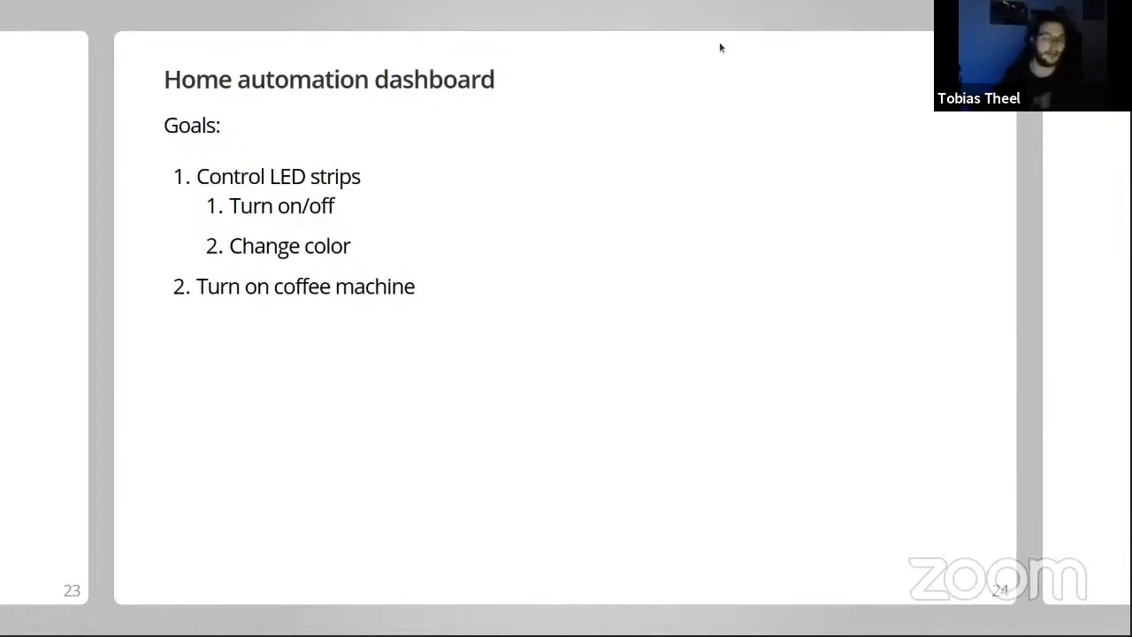
- Advance to The architecture slide diagramming browser, file server, MQTT broker and microcontroller
{"action": "key", "text": "Right"}
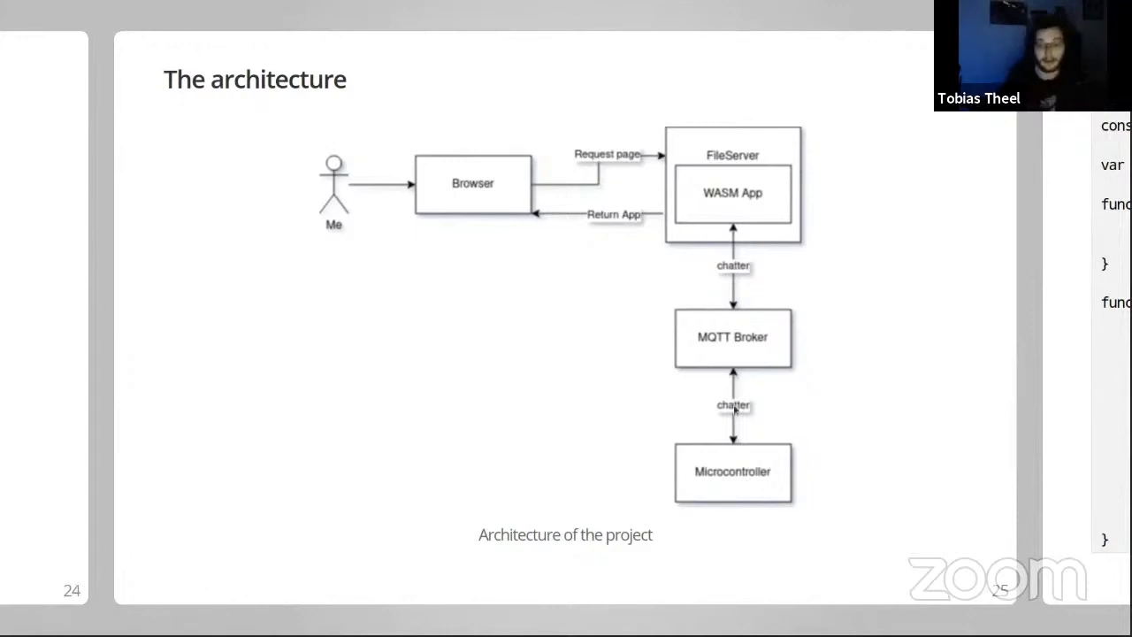
{"action": "mouse_move", "coordinate": [719, 347]}
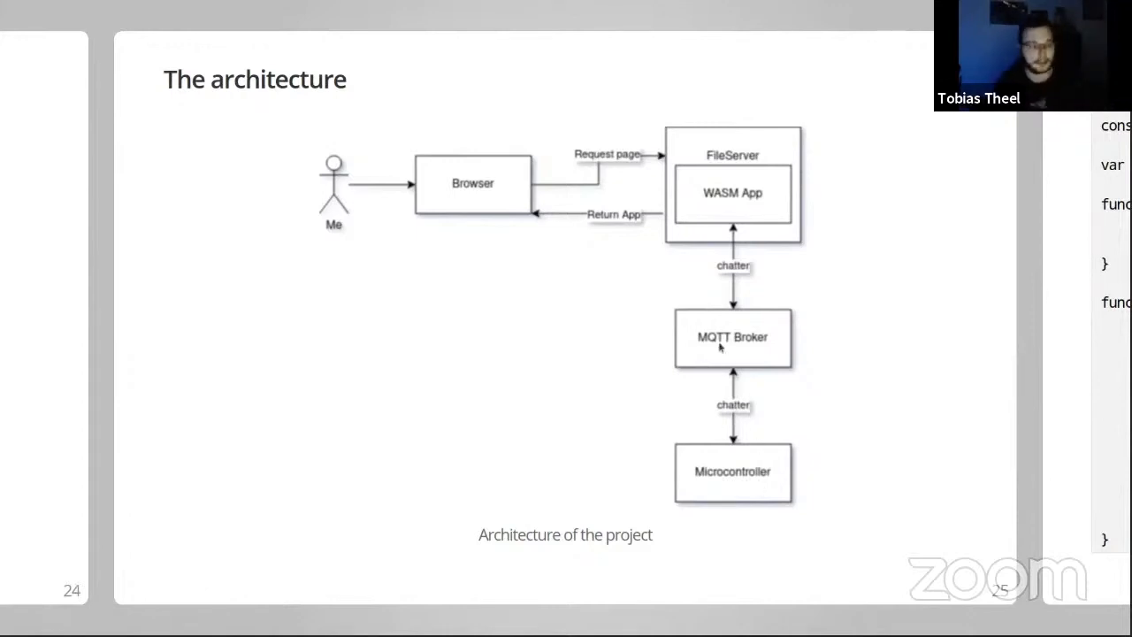
{"action": "mouse_move", "coordinate": [734, 475]}
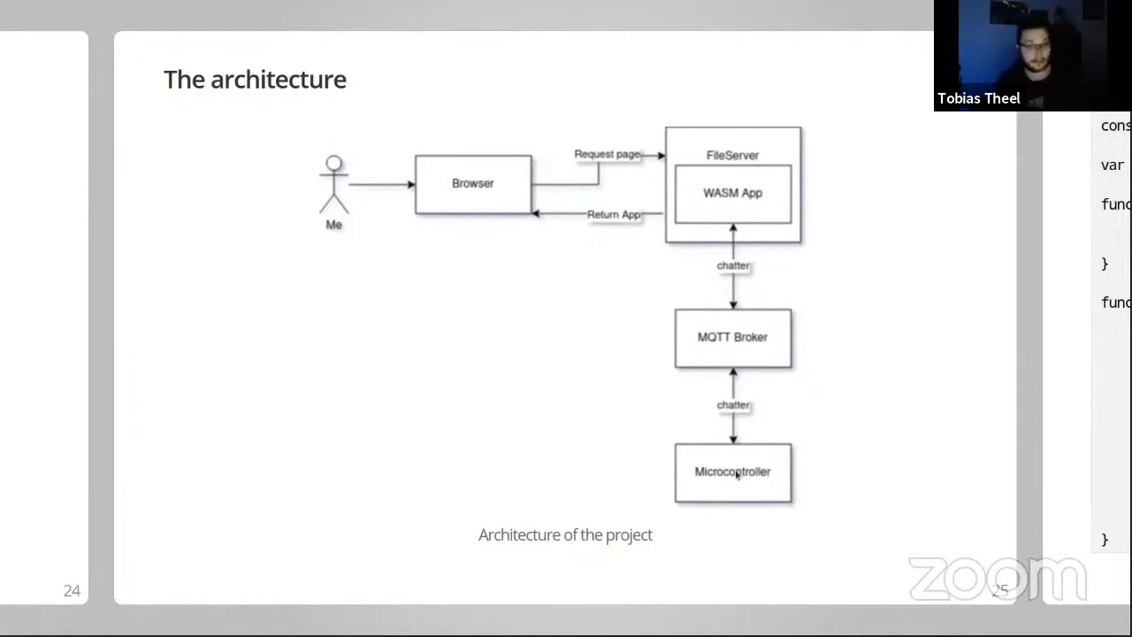
{"action": "mouse_move", "coordinate": [753, 338]}
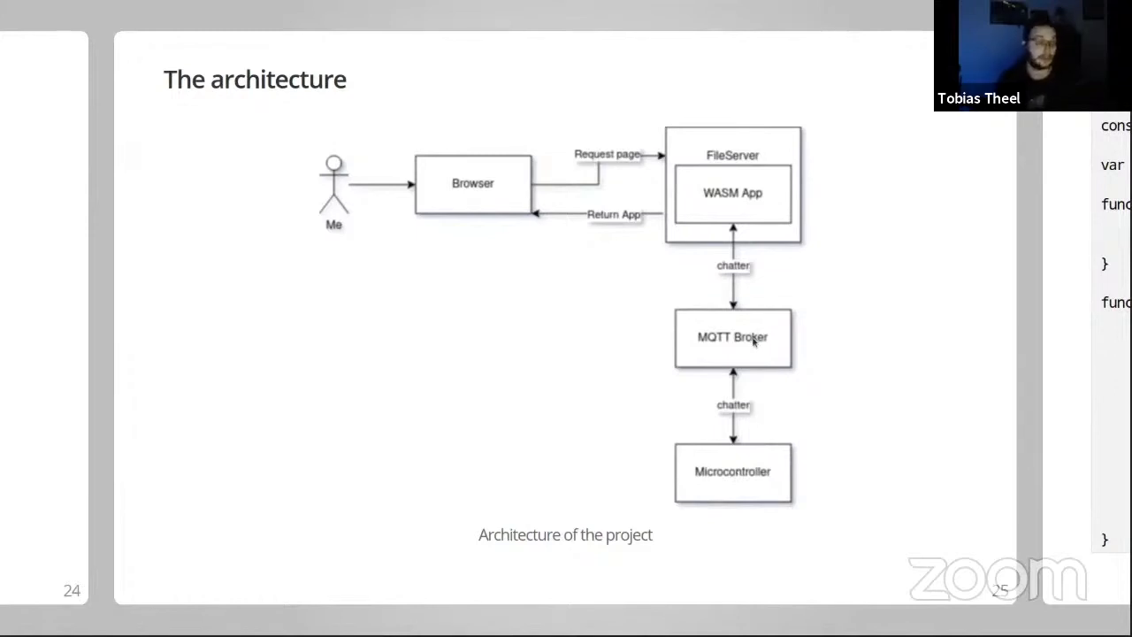
{"action": "mouse_move", "coordinate": [798, 204]}
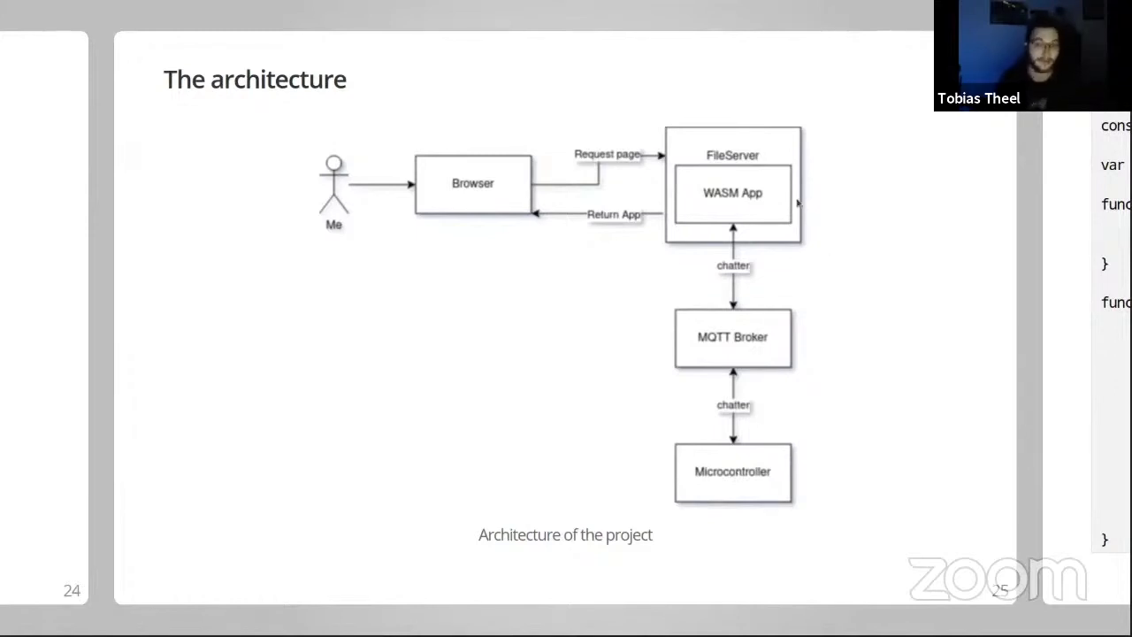
{"action": "mouse_move", "coordinate": [858, 232]}
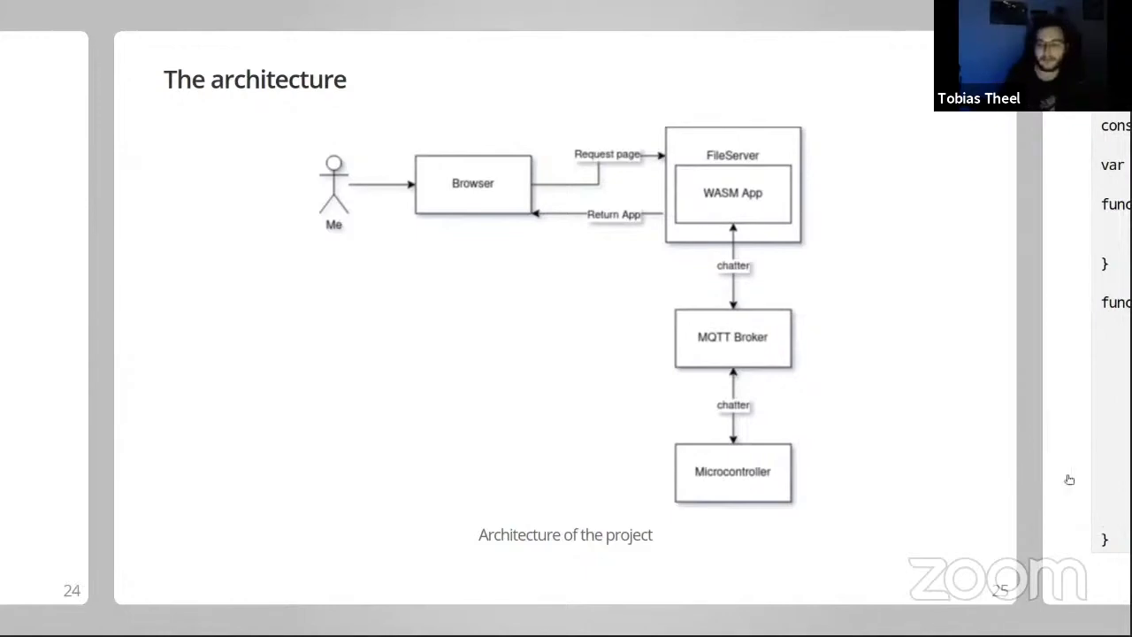
- Move past The server slide's Go file-server code to the live dashboard page
{"action": "key", "text": "Right"}
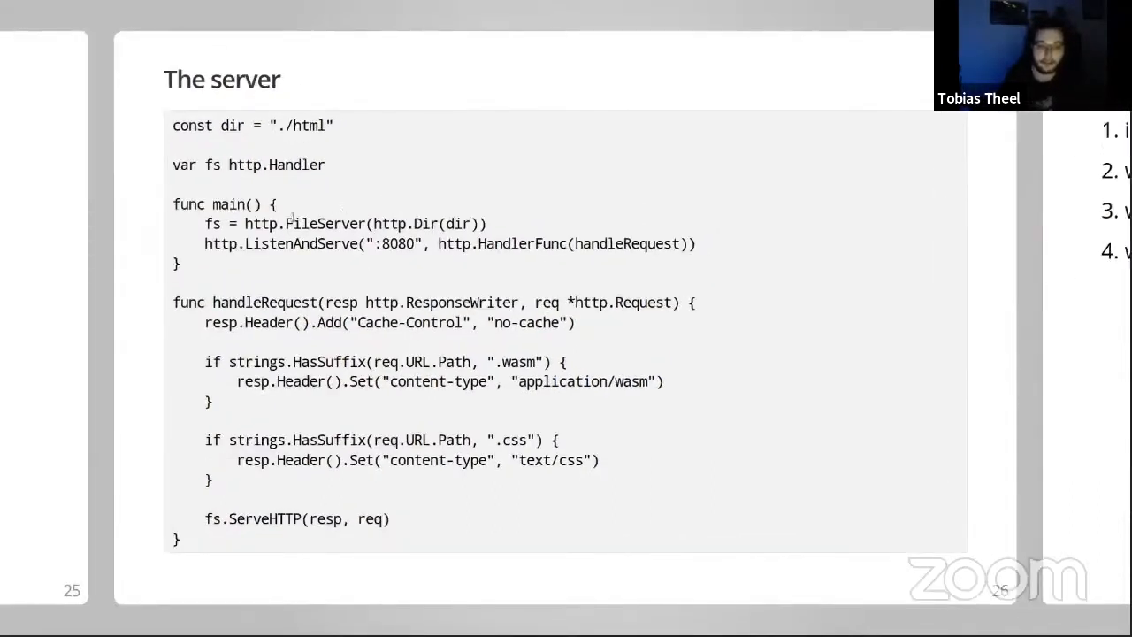
{"action": "key", "text": "Right"}
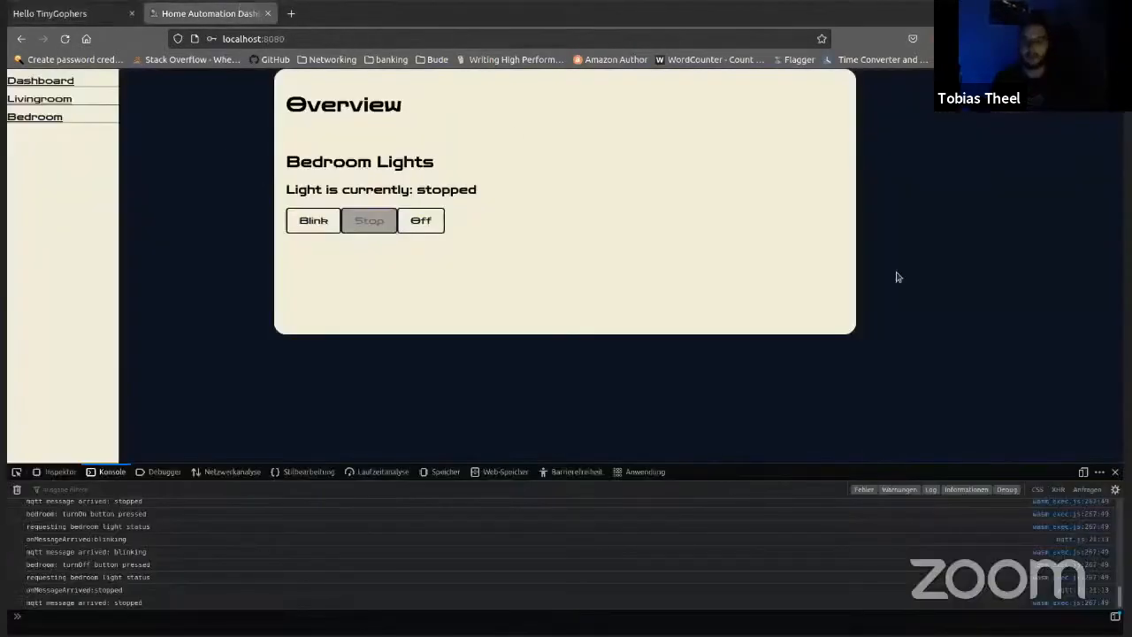
- Inspect the dashboard's network responses, including wasm_exec.js and wasm.js, then return to slides
{"action": "left_click", "coordinate": [231, 472]}
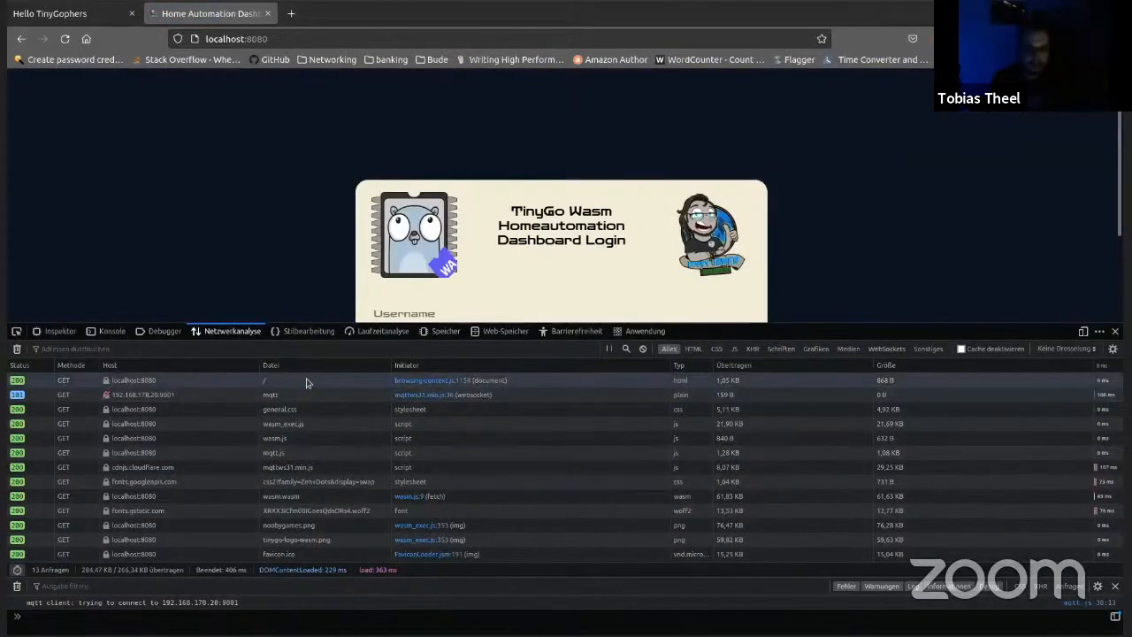
{"action": "left_click", "coordinate": [186, 379]}
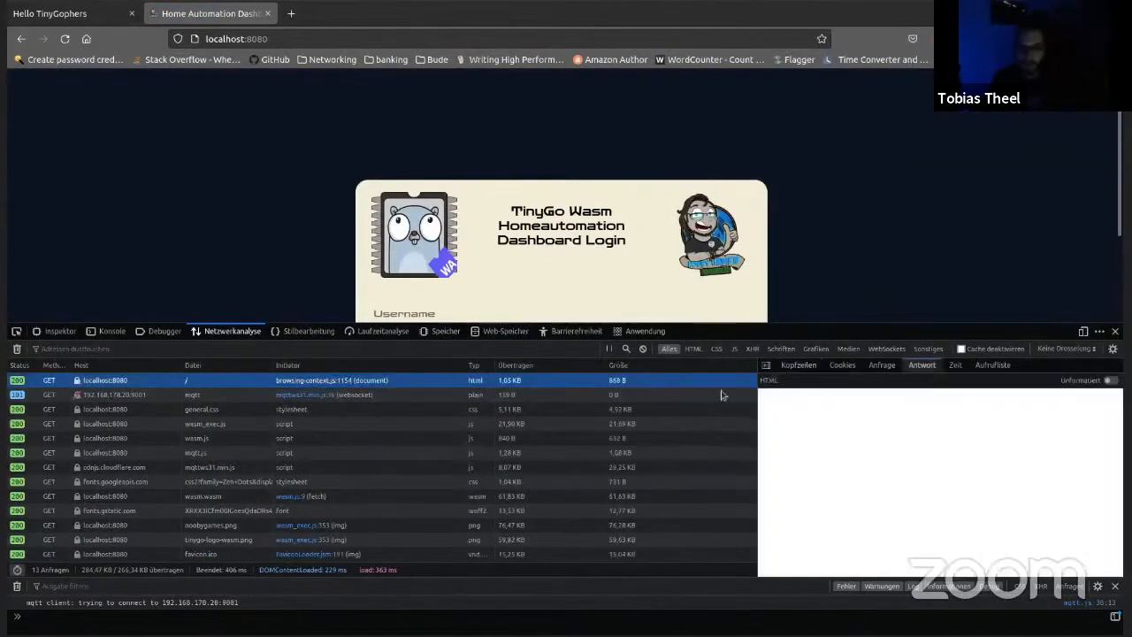
{"action": "left_click", "coordinate": [201, 409]}
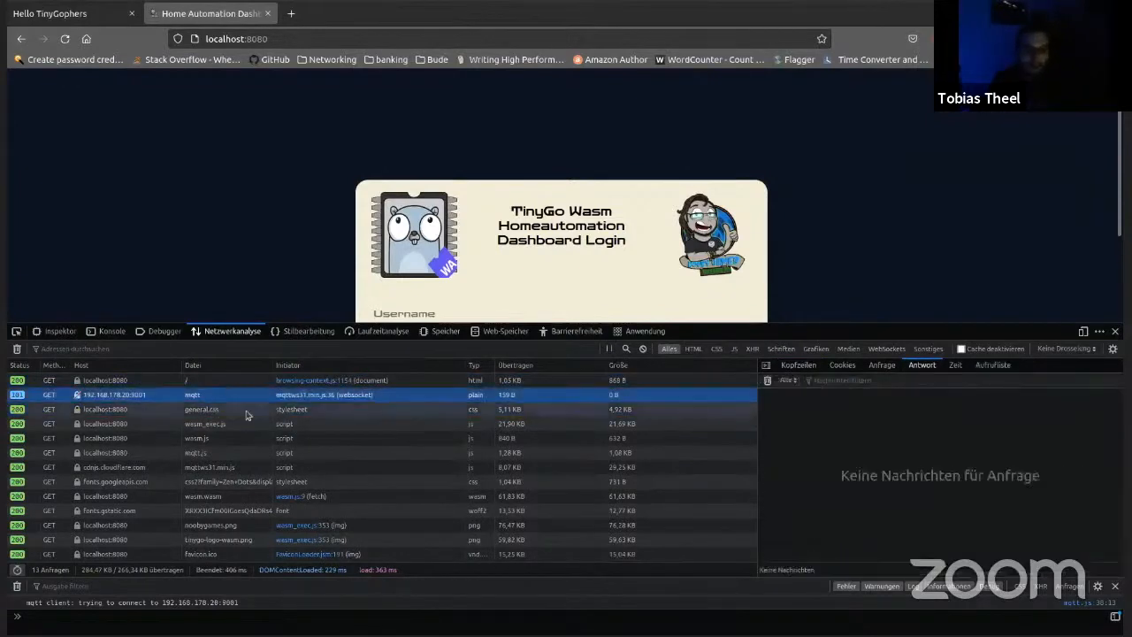
{"action": "left_click", "coordinate": [202, 408]}
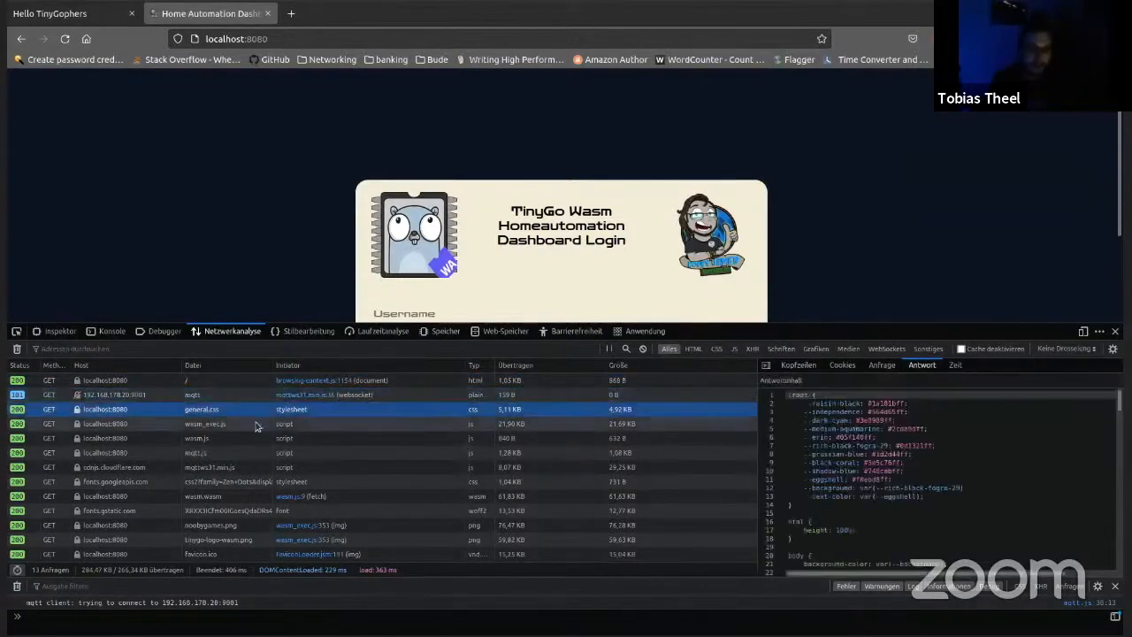
{"action": "left_click", "coordinate": [204, 424]}
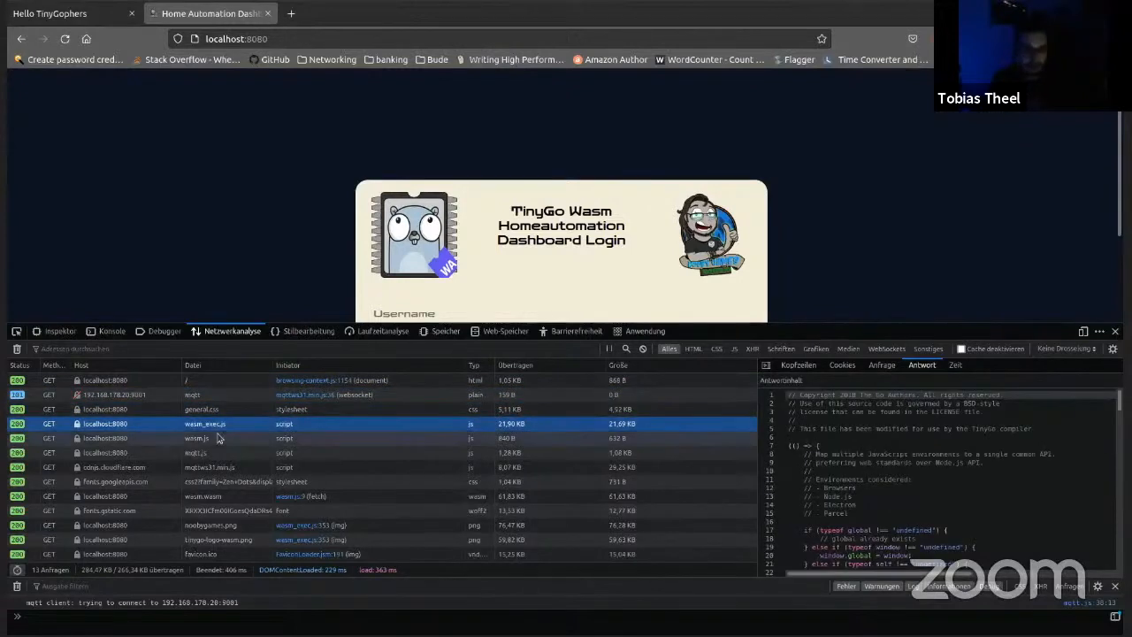
{"action": "left_click", "coordinate": [195, 438]}
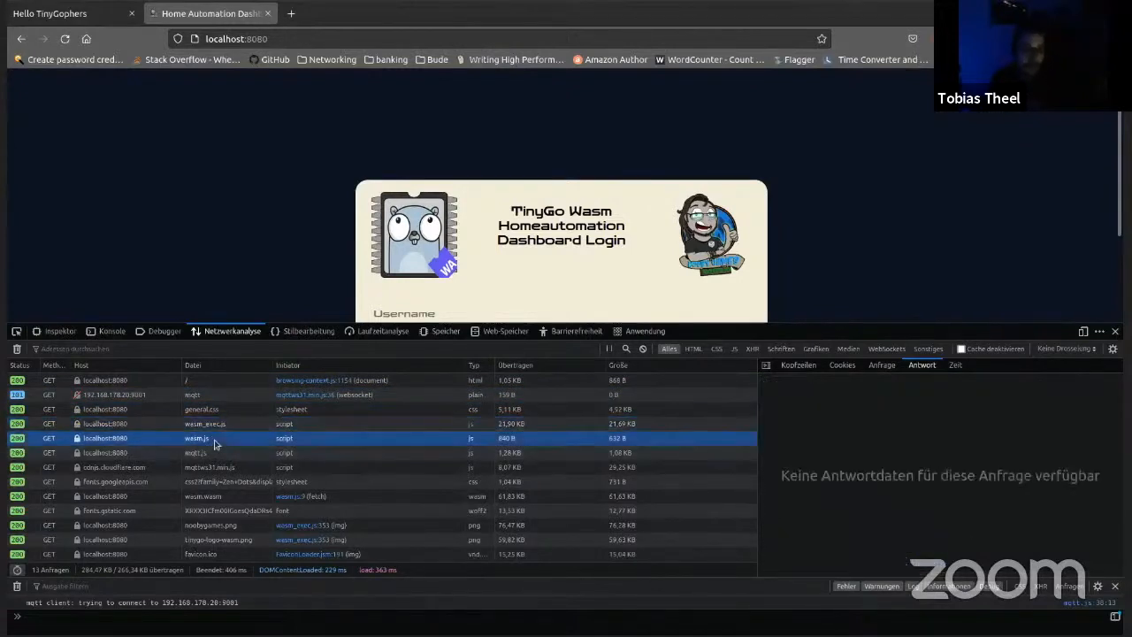
{"action": "left_click", "coordinate": [194, 452]}
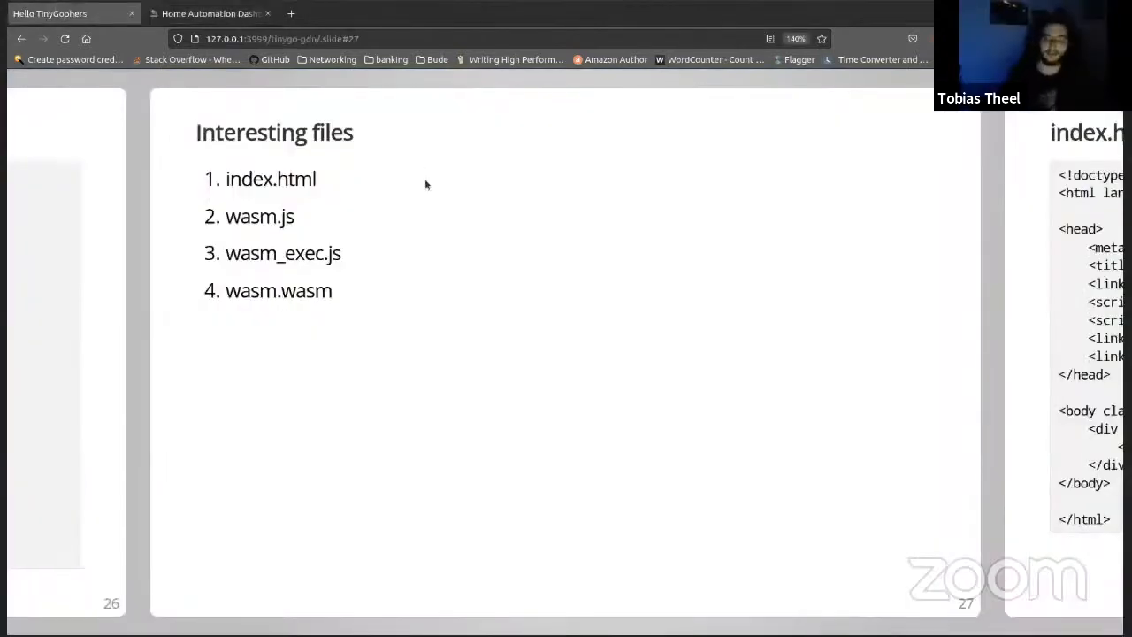
- Step through the index.html, wasm.js, wasm_exec.js and wasm.wasm slides, highlighting code
{"action": "key", "text": "Right"}
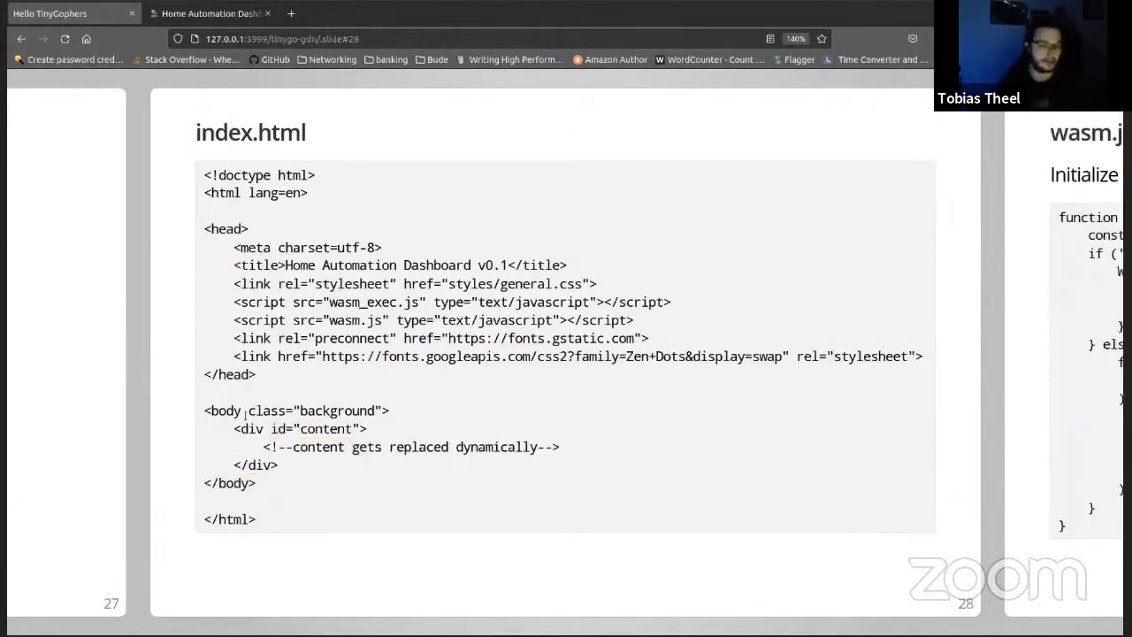
{"action": "double_click", "coordinate": [325, 429]}
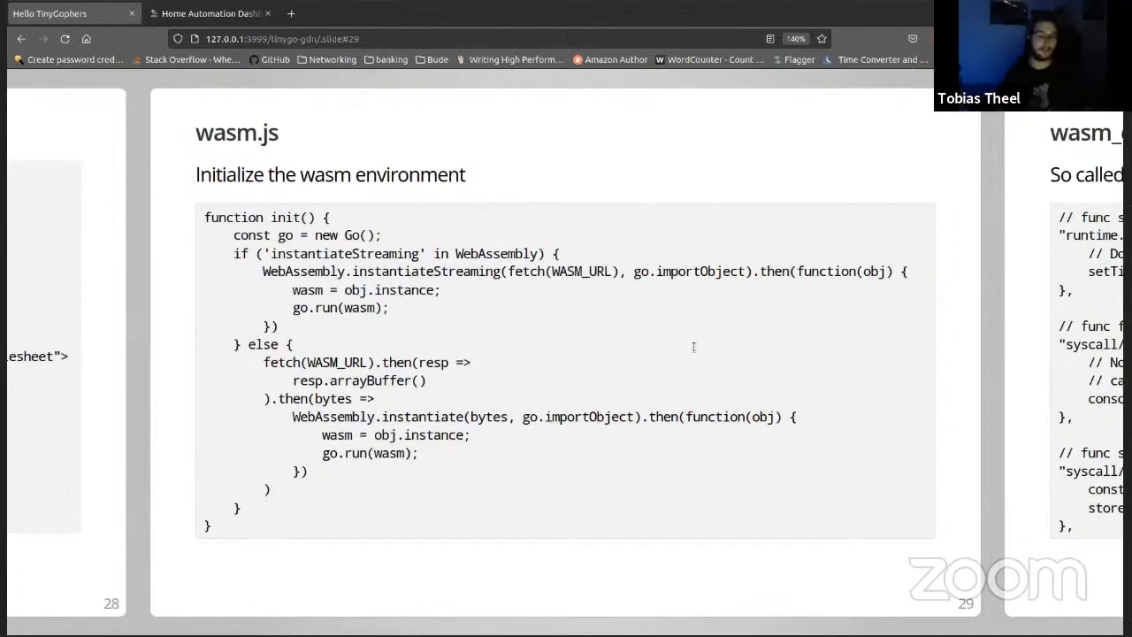
{"action": "key", "text": "Right"}
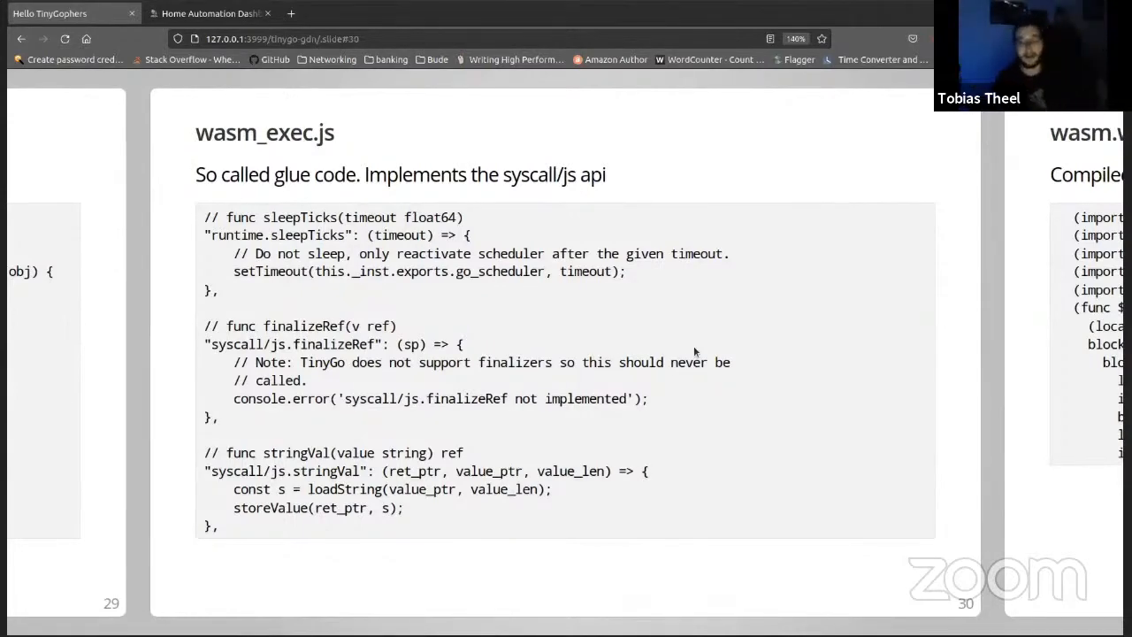
{"action": "key", "text": "Right"}
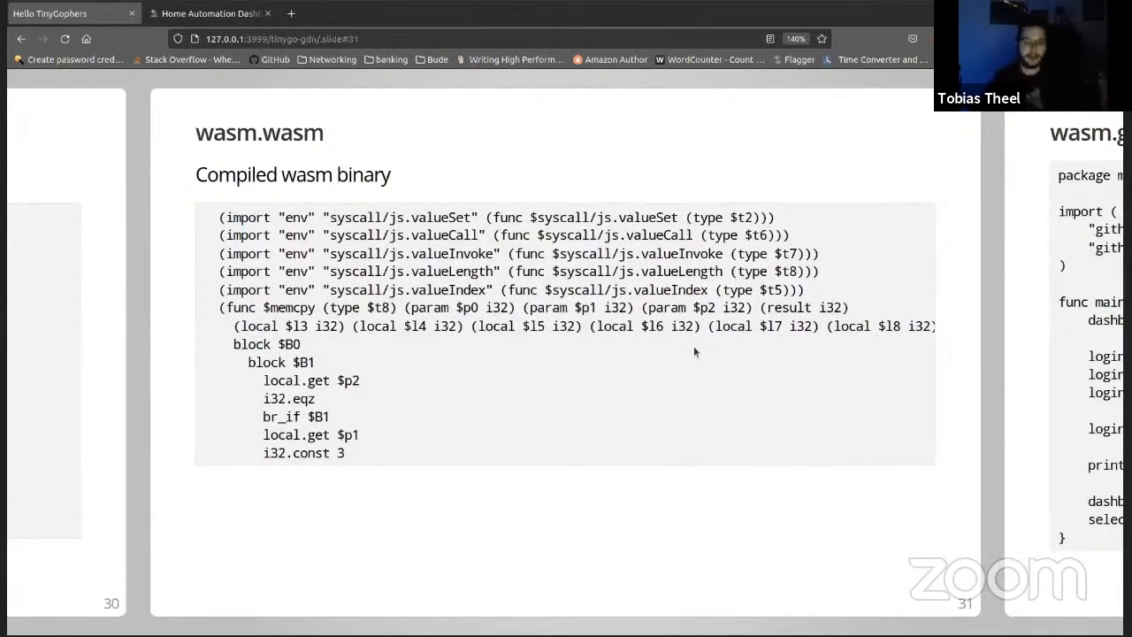
{"action": "left_click_drag", "start_coordinate": [234, 290], "coordinate": [329, 416]}
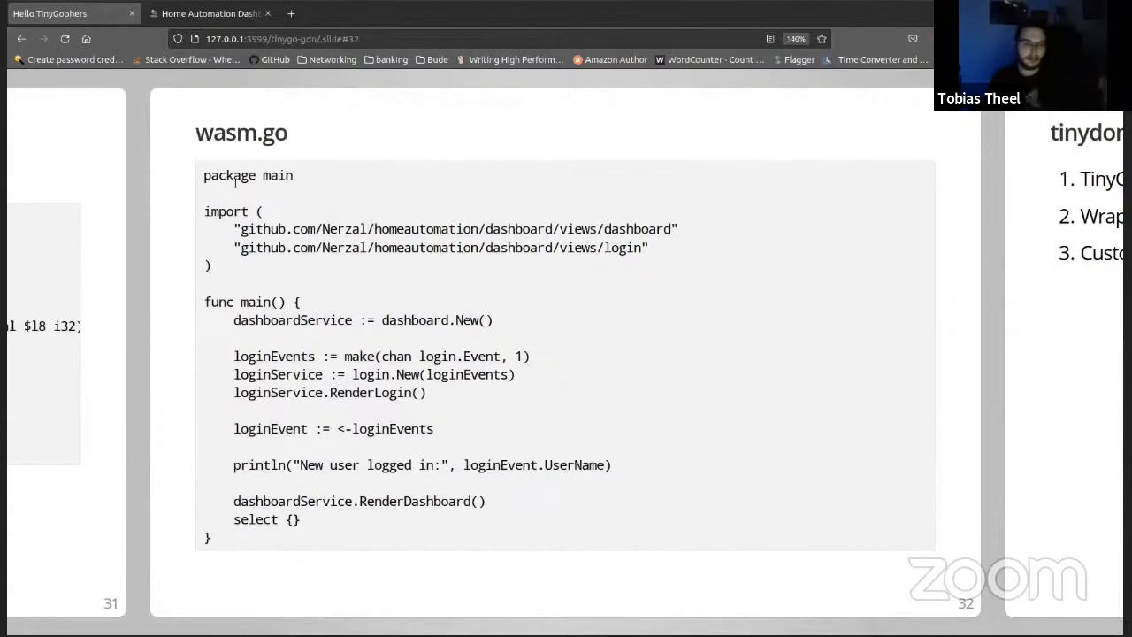
{"action": "mouse_move", "coordinate": [527, 336]}
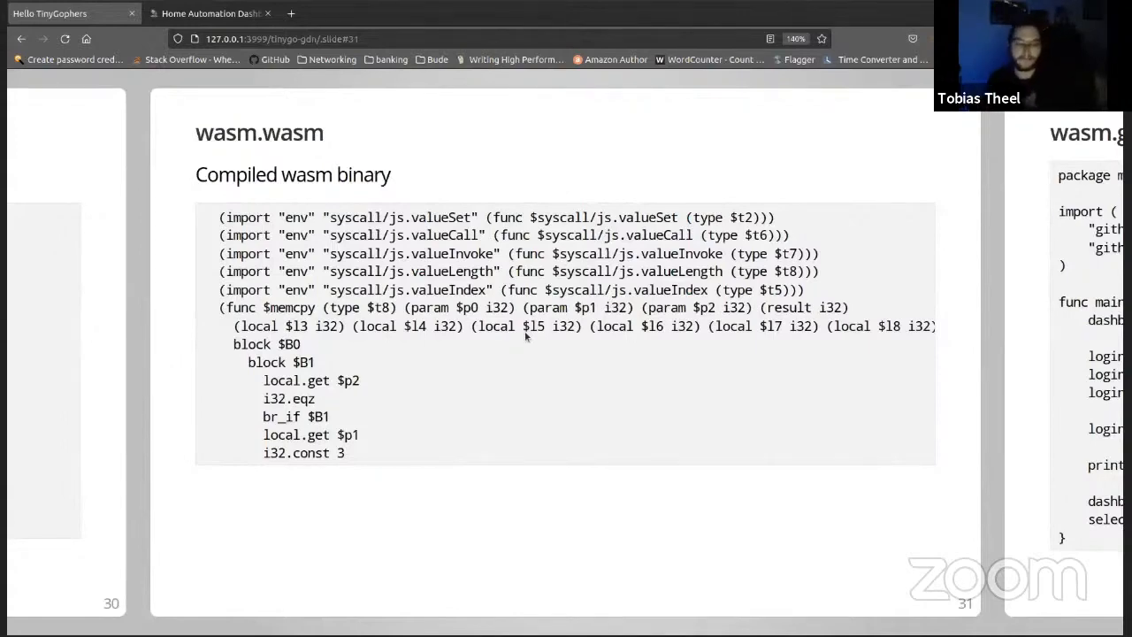
- Advance to the tinydom slide and highlight its 'Wraps syscall/js' point
{"action": "key", "text": "right"}
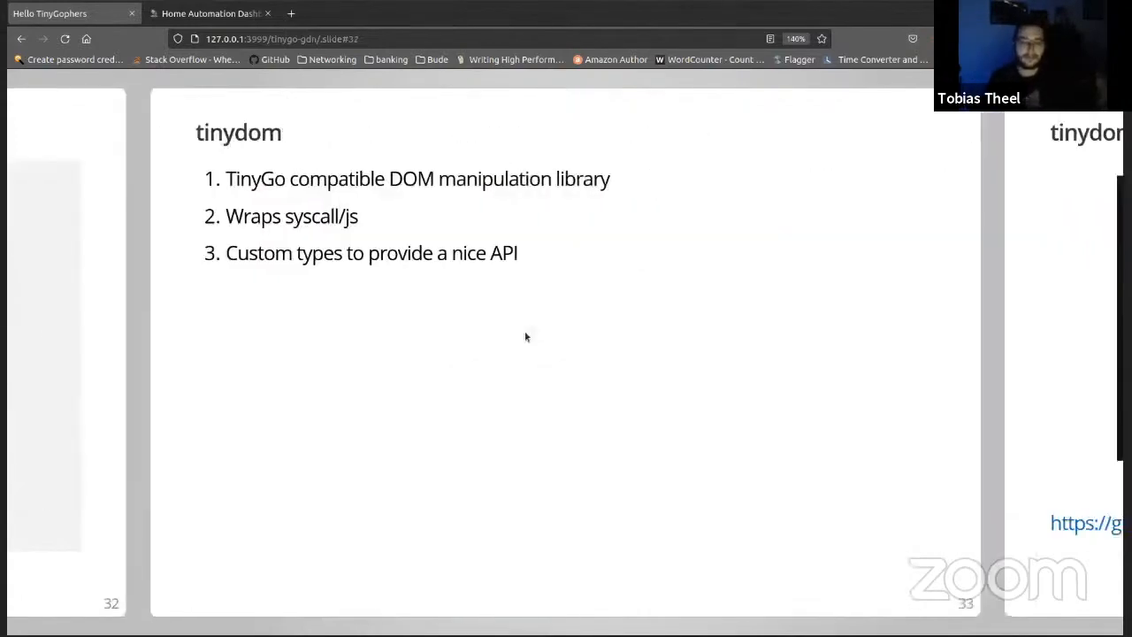
{"action": "left_click", "coordinate": [210, 13]}
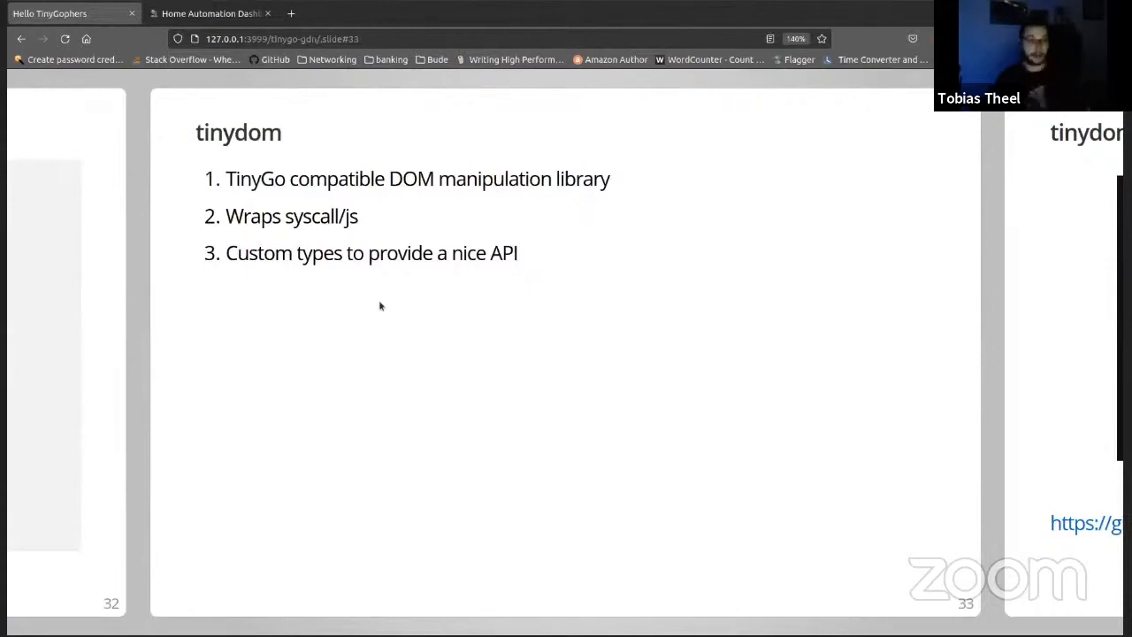
{"action": "double_click", "coordinate": [238, 133]}
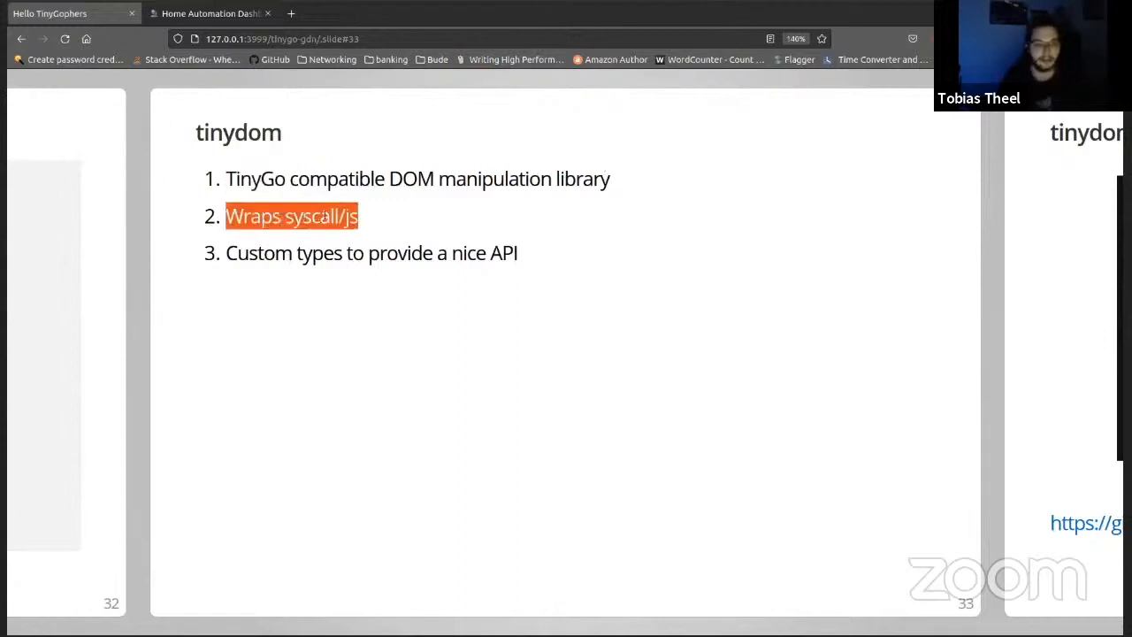
{"action": "mouse_move", "coordinate": [436, 378]}
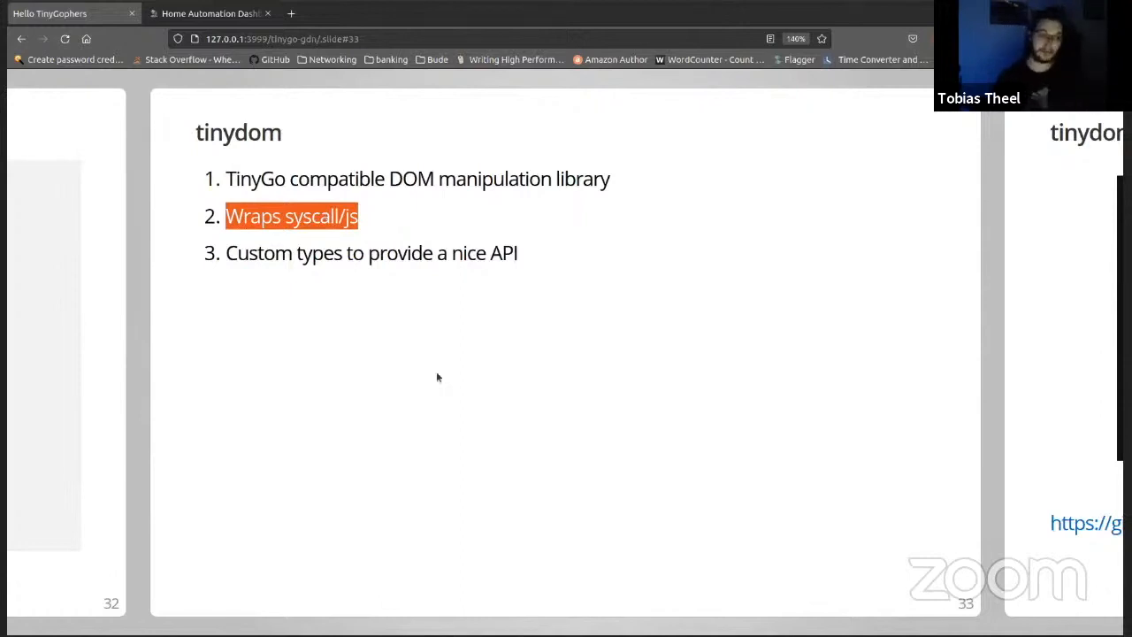
{"action": "mouse_move", "coordinate": [323, 280]}
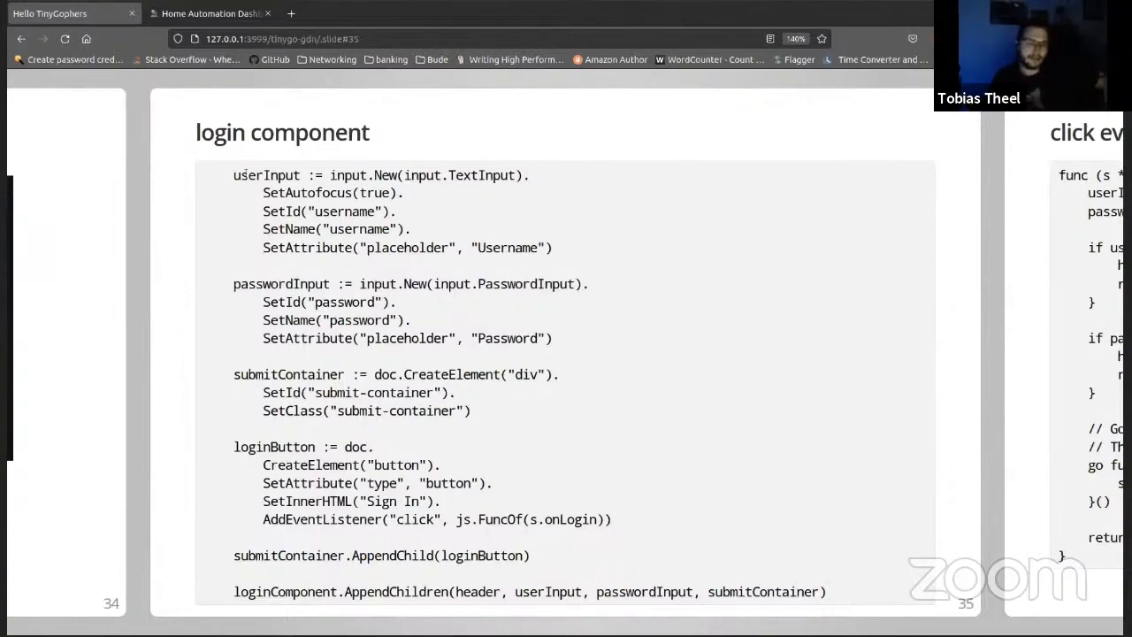
{"action": "left_click", "coordinate": [207, 13]}
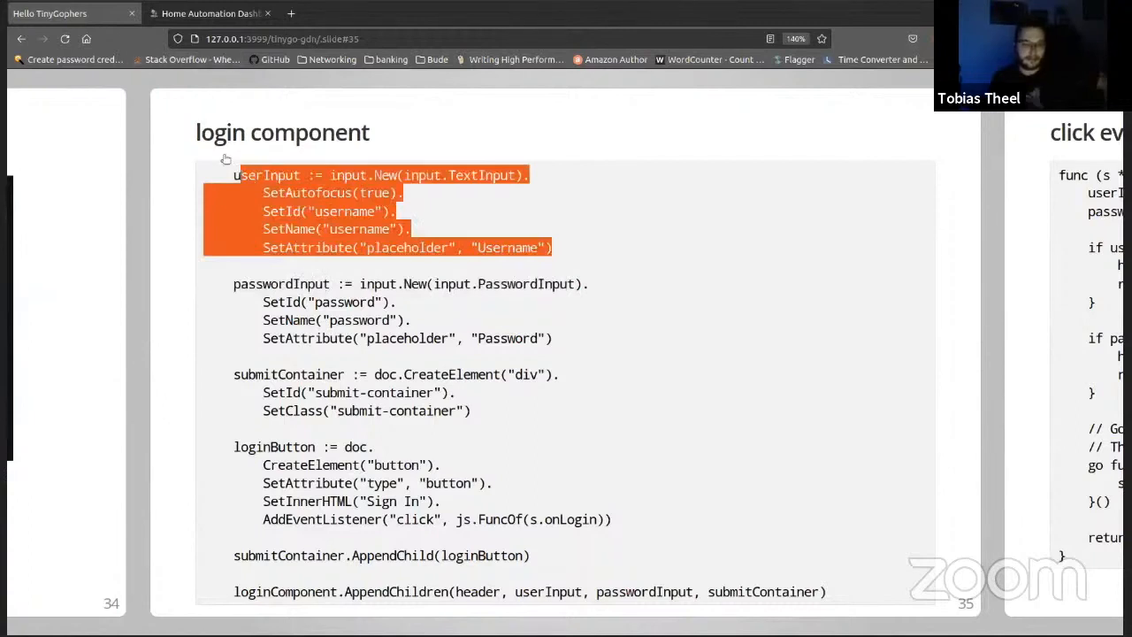
{"action": "mouse_move", "coordinate": [442, 473]}
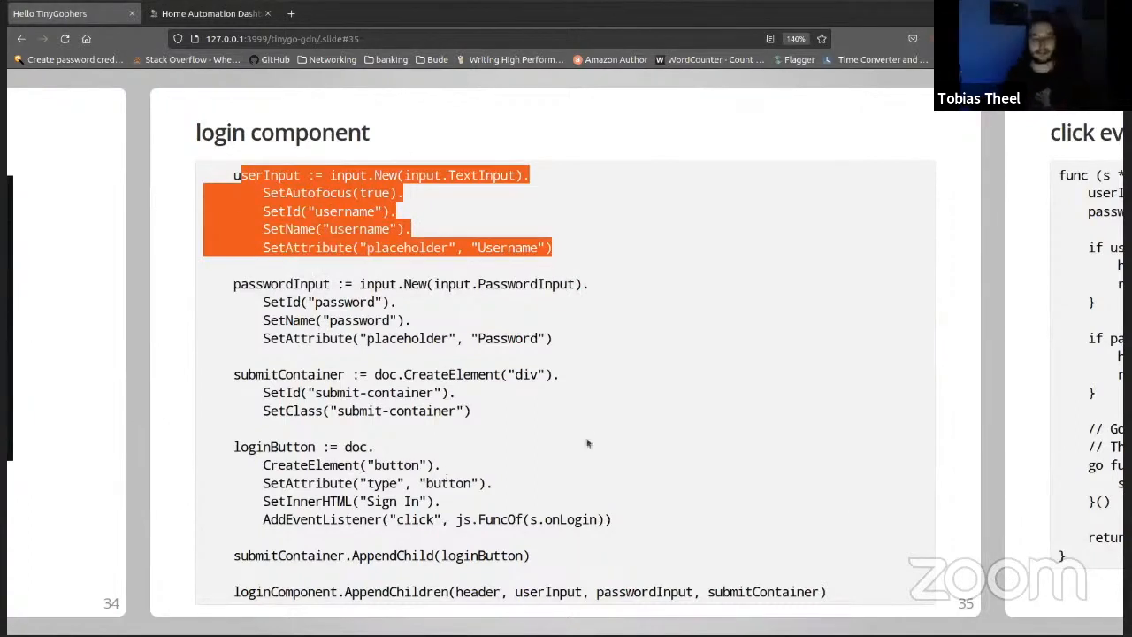
{"action": "mouse_move", "coordinate": [249, 95]}
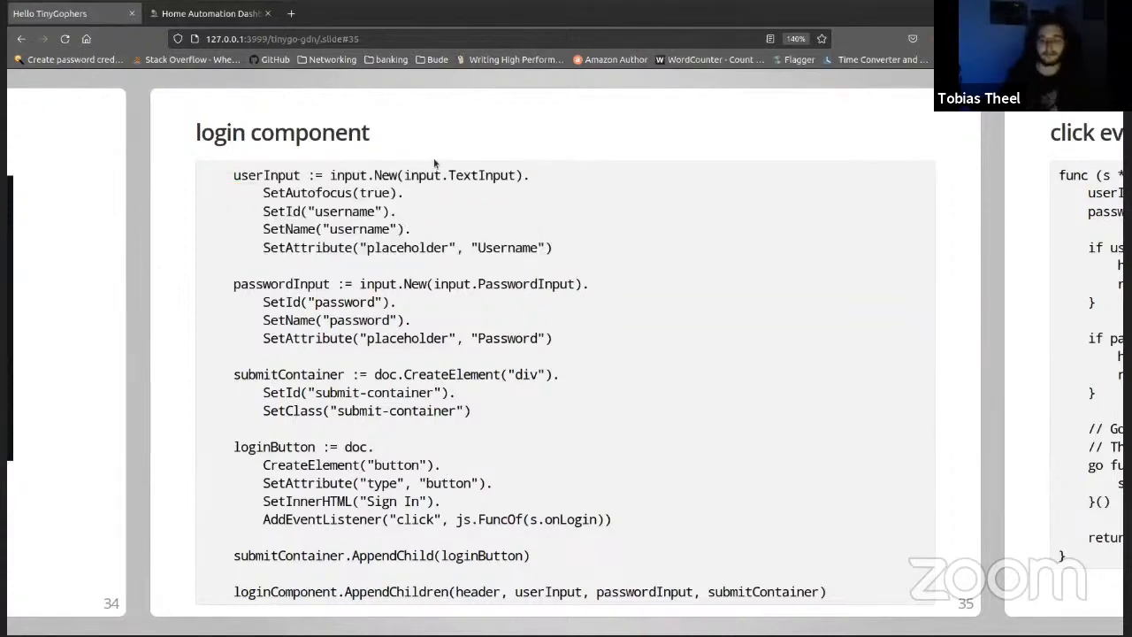
- Glance at the dashboard login page, then highlight the s.events line on the click handler slide
{"action": "key", "text": "Right"}
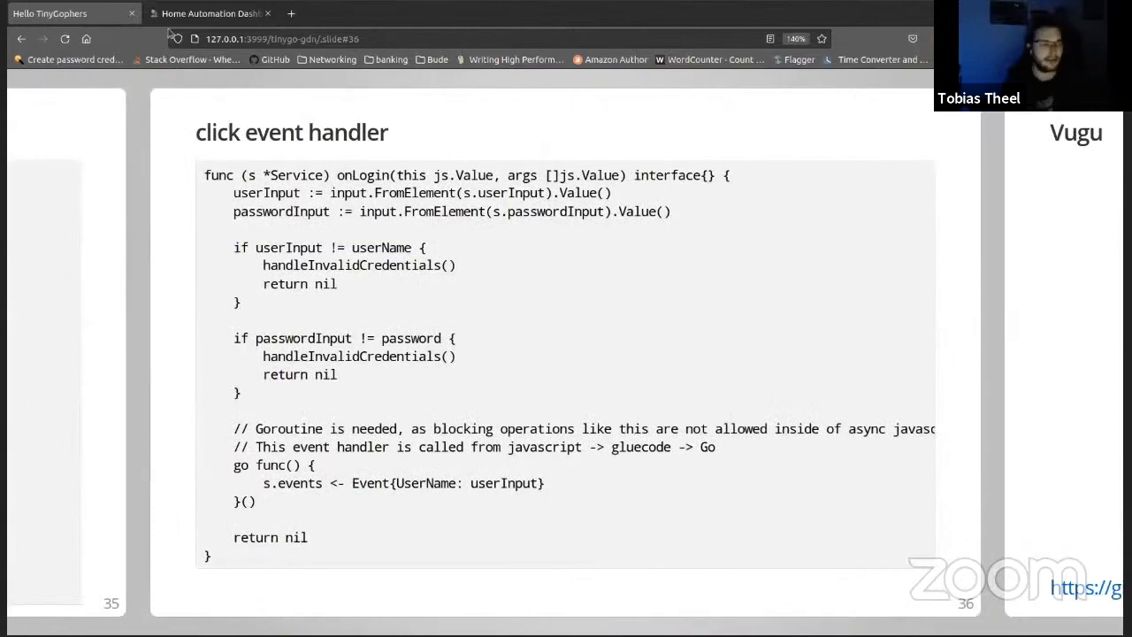
{"action": "left_click", "coordinate": [211, 14]}
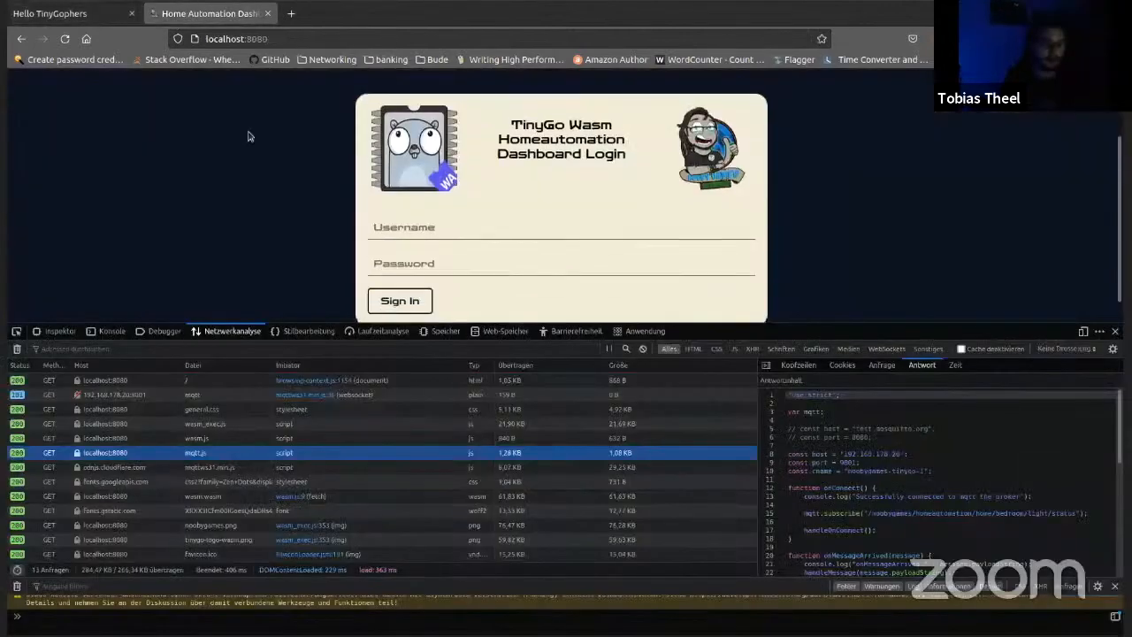
{"action": "left_click", "coordinate": [71, 13]}
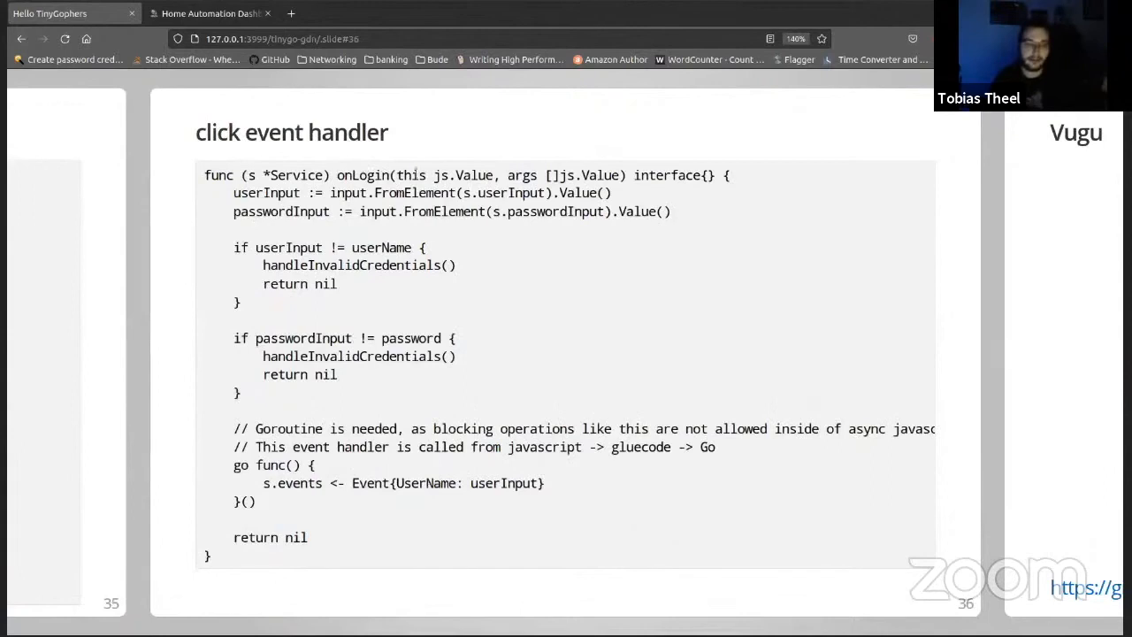
{"action": "left_click_drag", "start_coordinate": [336, 176], "coordinate": [730, 176]}
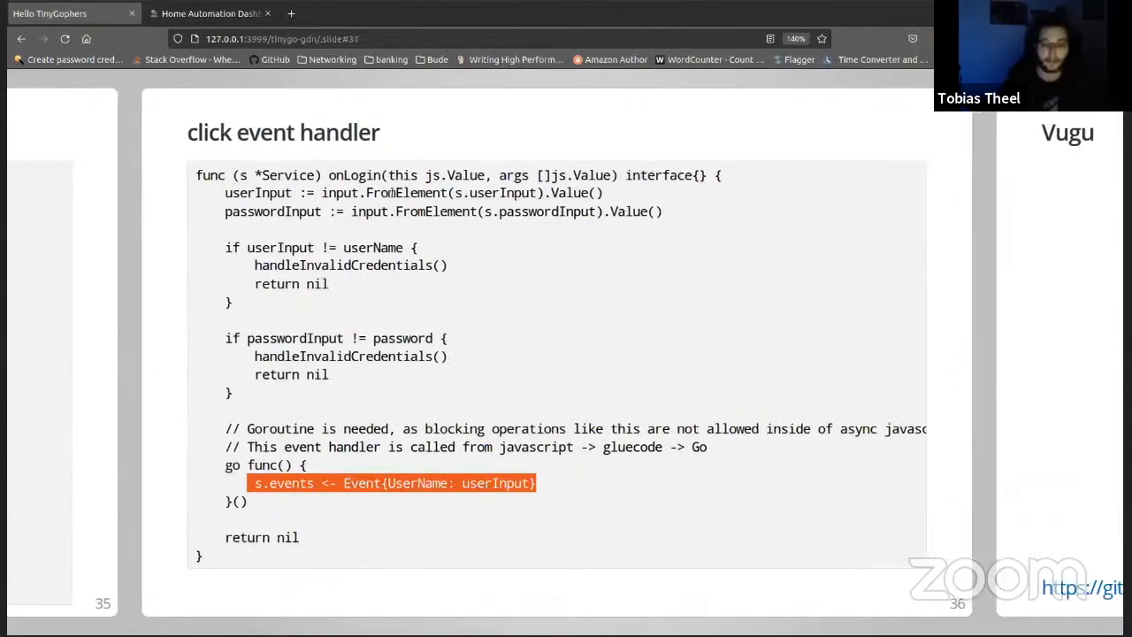
- Advance past the click event handler to slide 37 introducing Vugu
{"action": "key", "text": "right"}
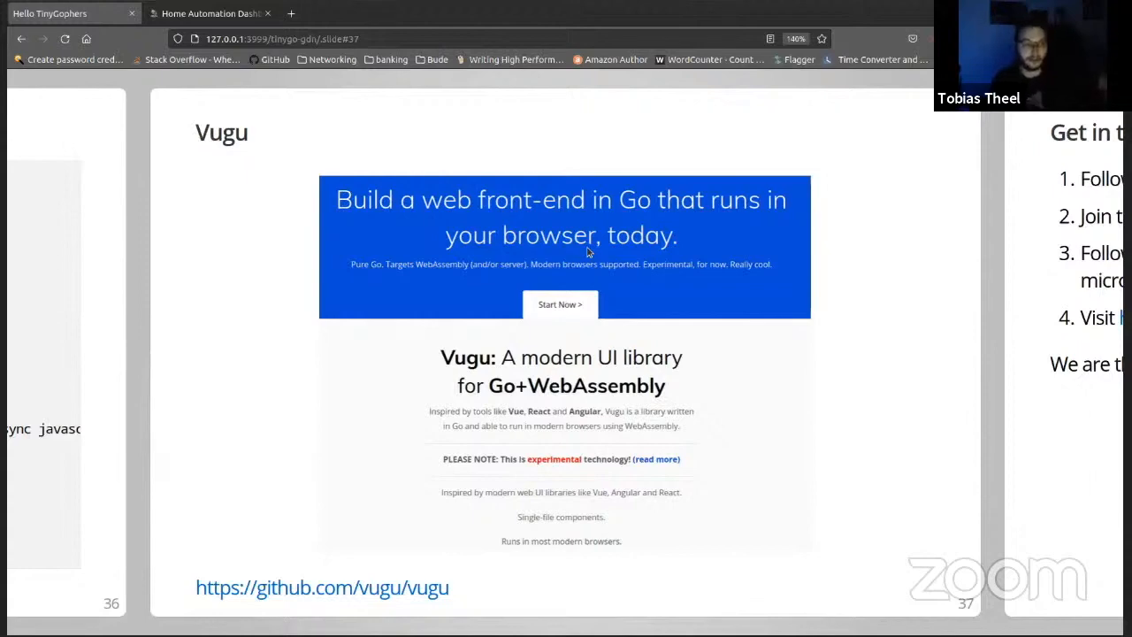
{"action": "key", "text": "Right"}
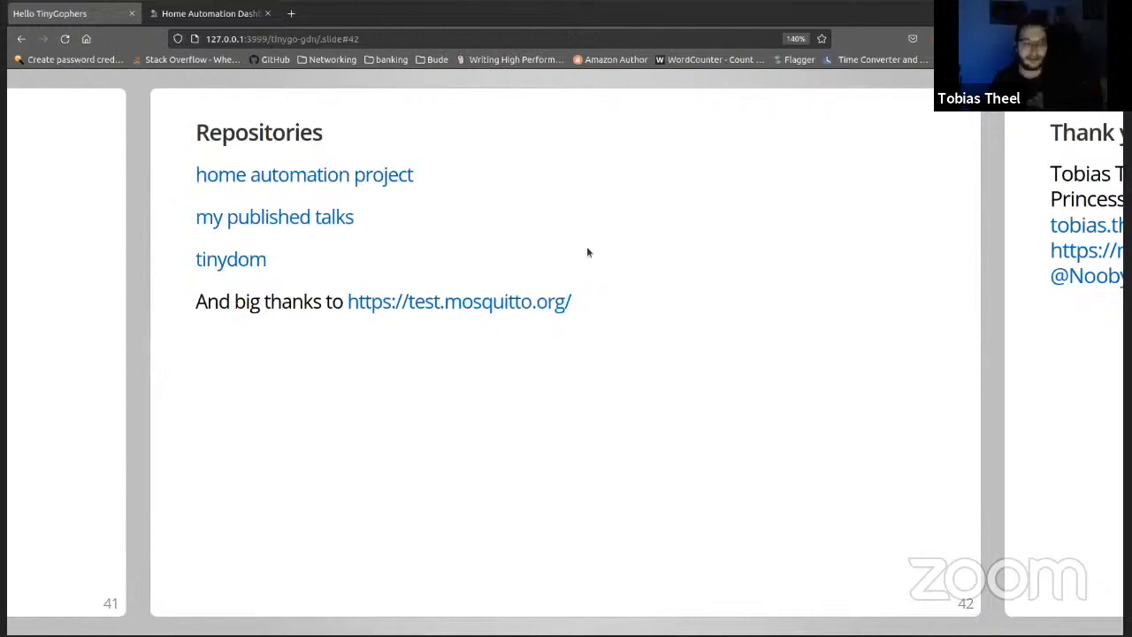
- Advance from the Repositories slide to the closing Thank you contact slide
{"action": "key", "text": "Right"}
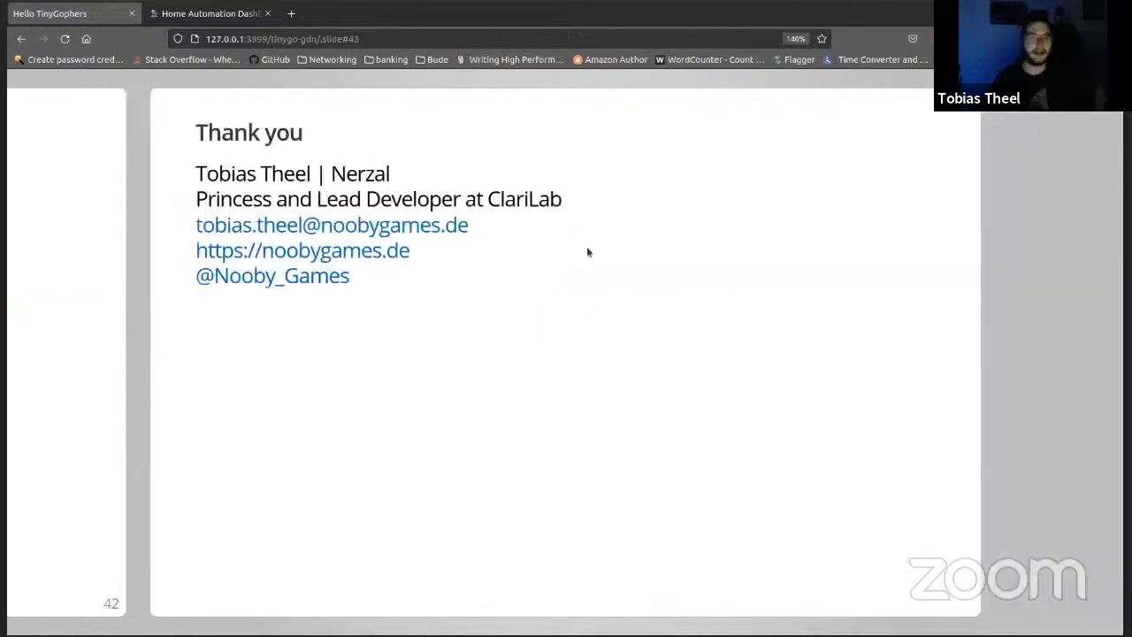